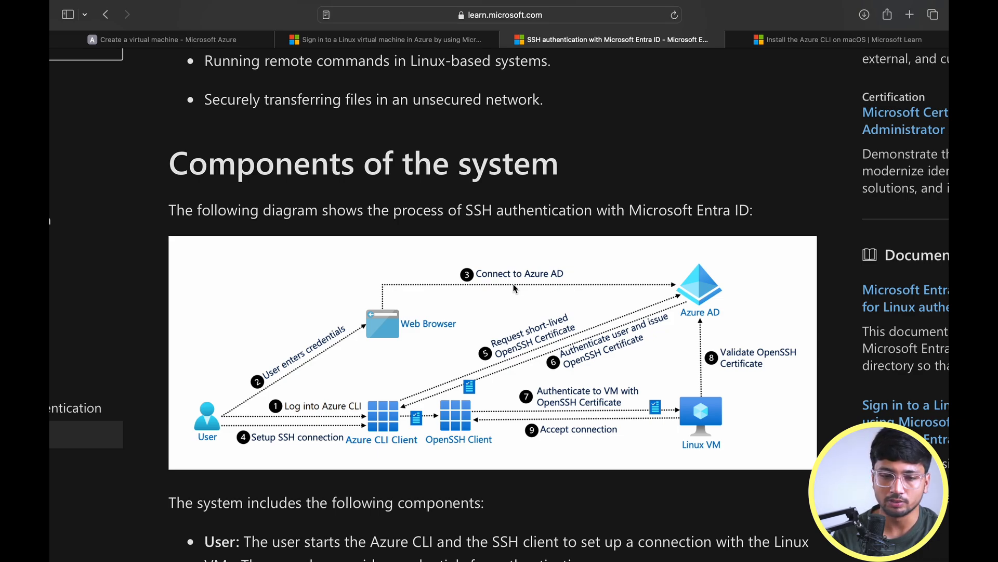
Create a new resource group named SSH-AUTH for the virtual machine.
{"action": "scroll", "scroll_direction": "down", "scroll_amount": 3}
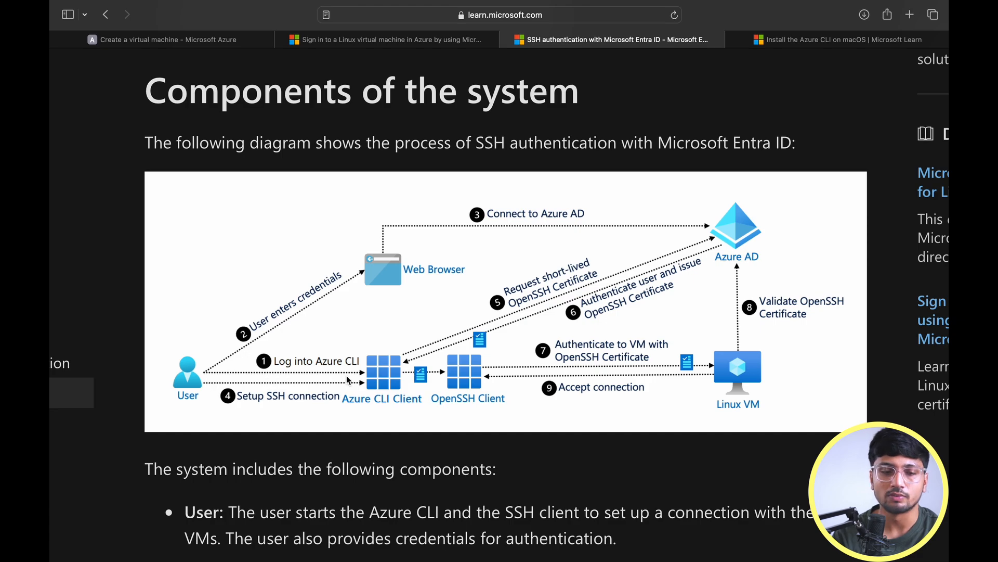
{"action": "mouse_move", "coordinate": [370, 379]}
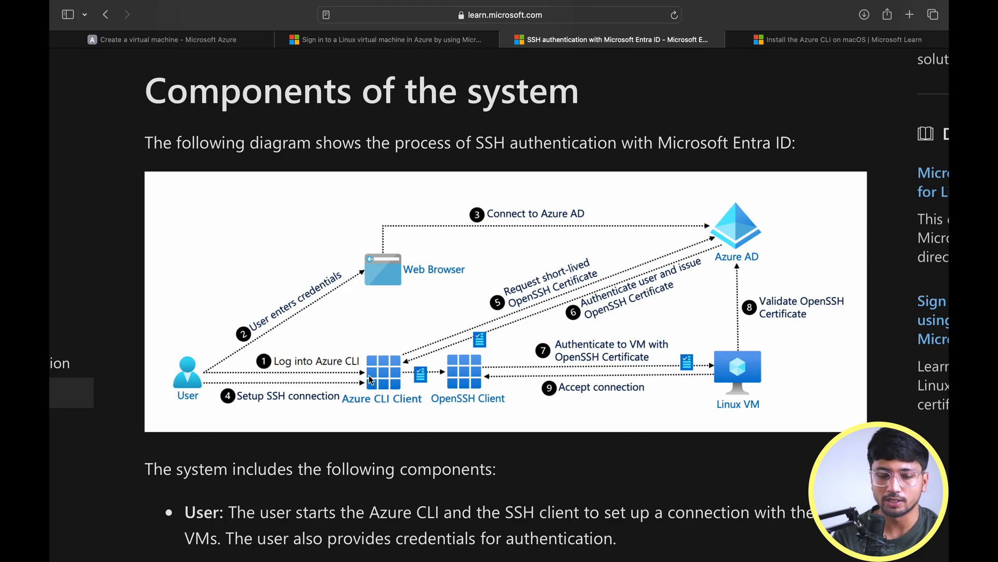
{"action": "mouse_move", "coordinate": [286, 340]}
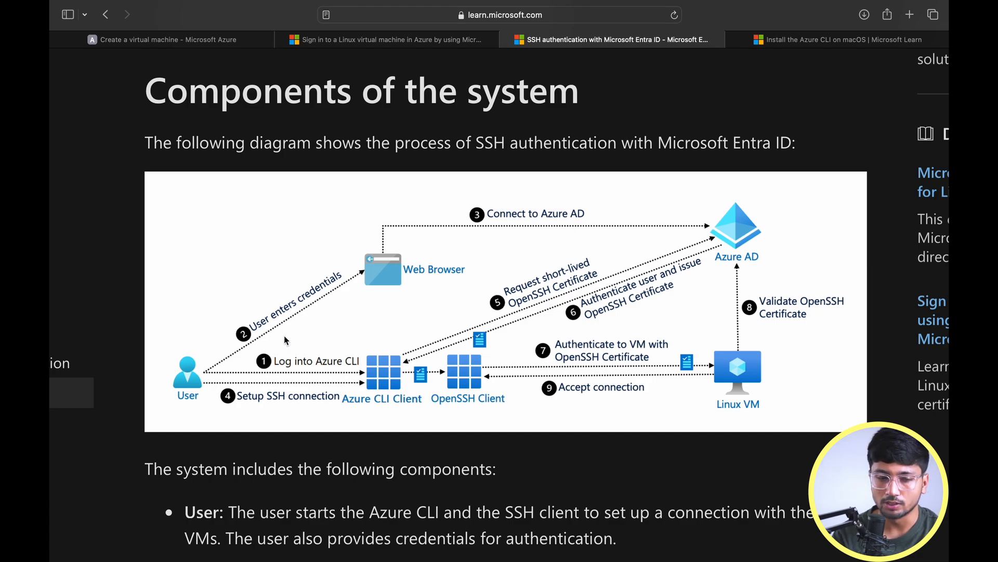
{"action": "mouse_move", "coordinate": [438, 220]}
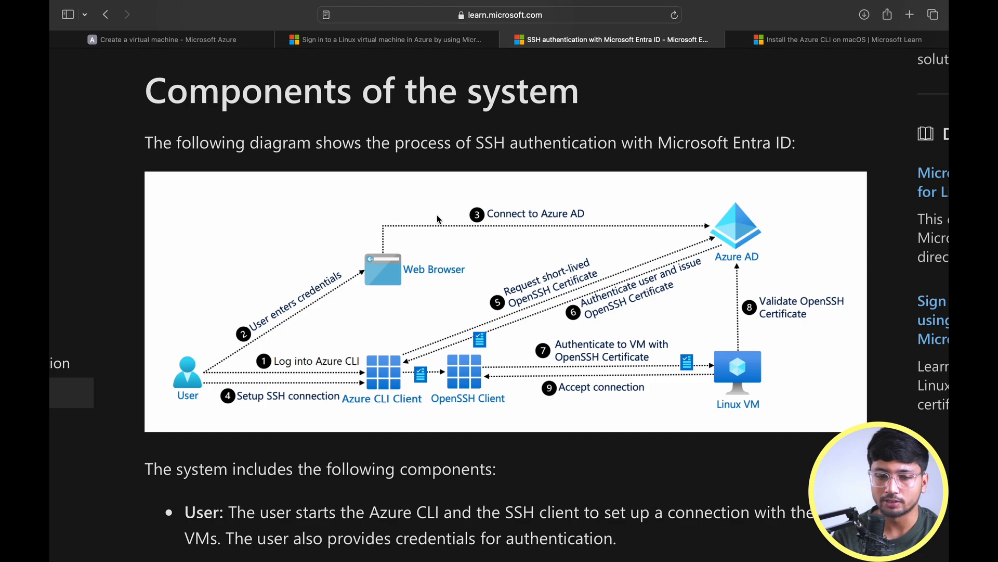
{"action": "mouse_move", "coordinate": [551, 217]}
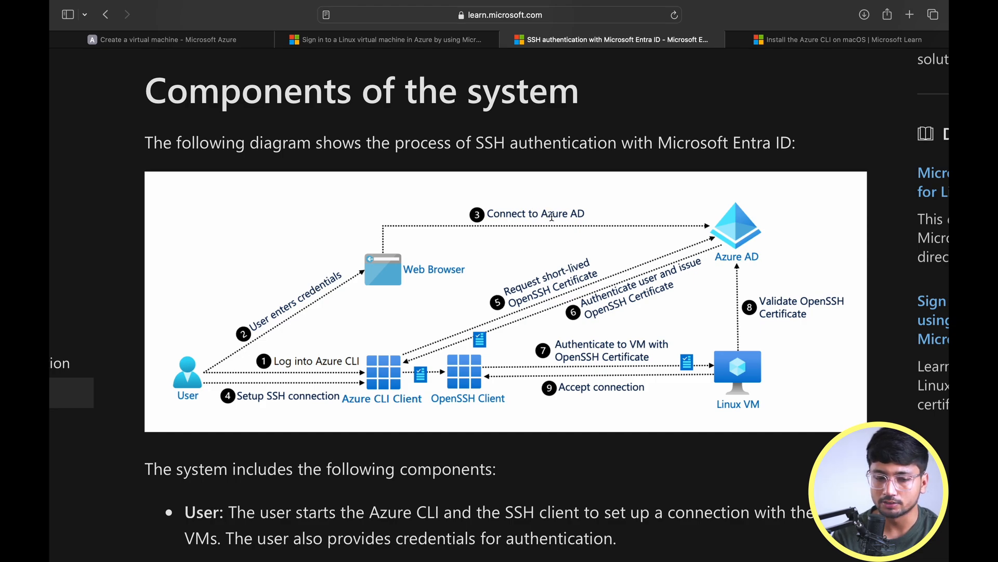
{"action": "mouse_move", "coordinate": [375, 404]}
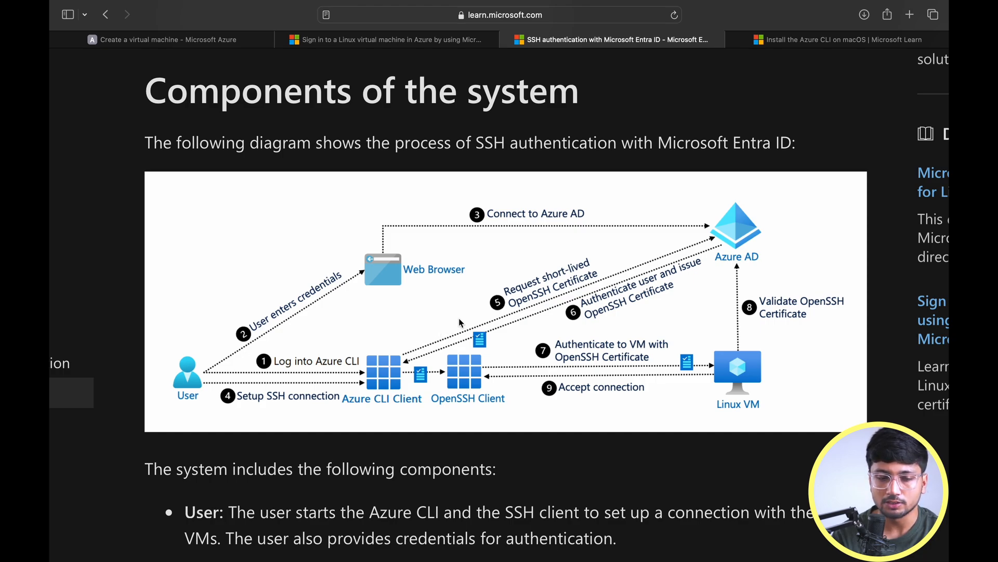
{"action": "mouse_move", "coordinate": [676, 239]}
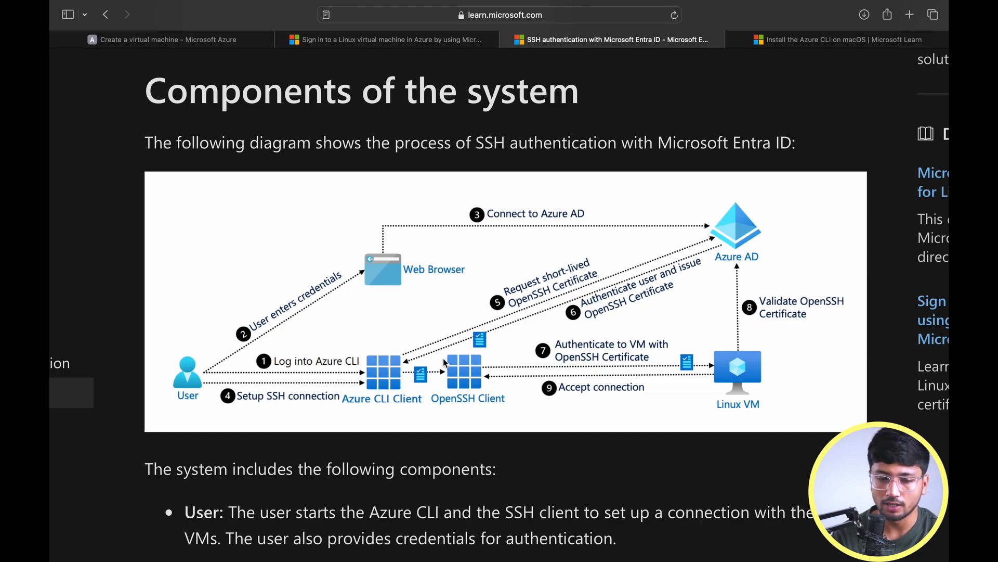
{"action": "mouse_move", "coordinate": [391, 373]}
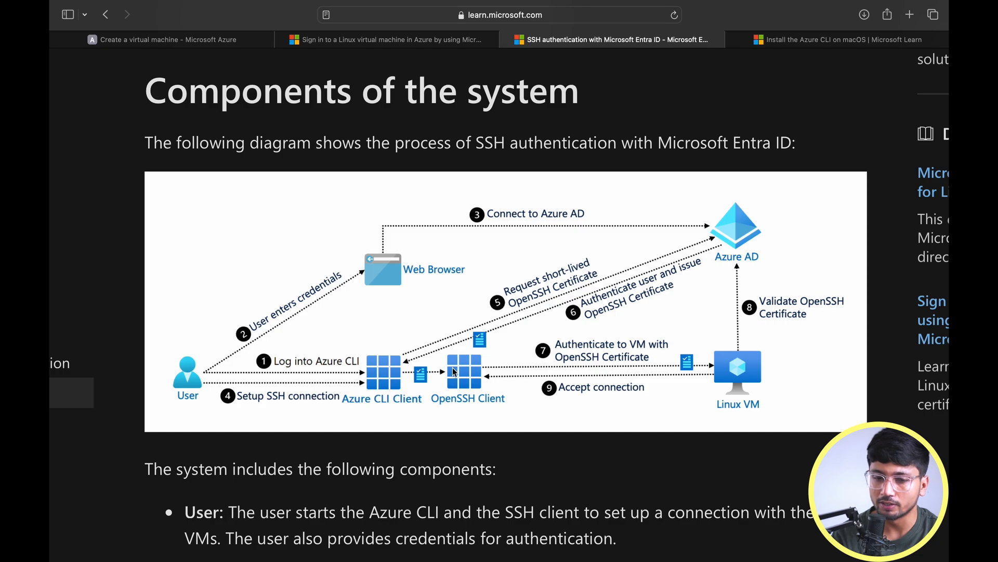
{"action": "mouse_move", "coordinate": [420, 374]}
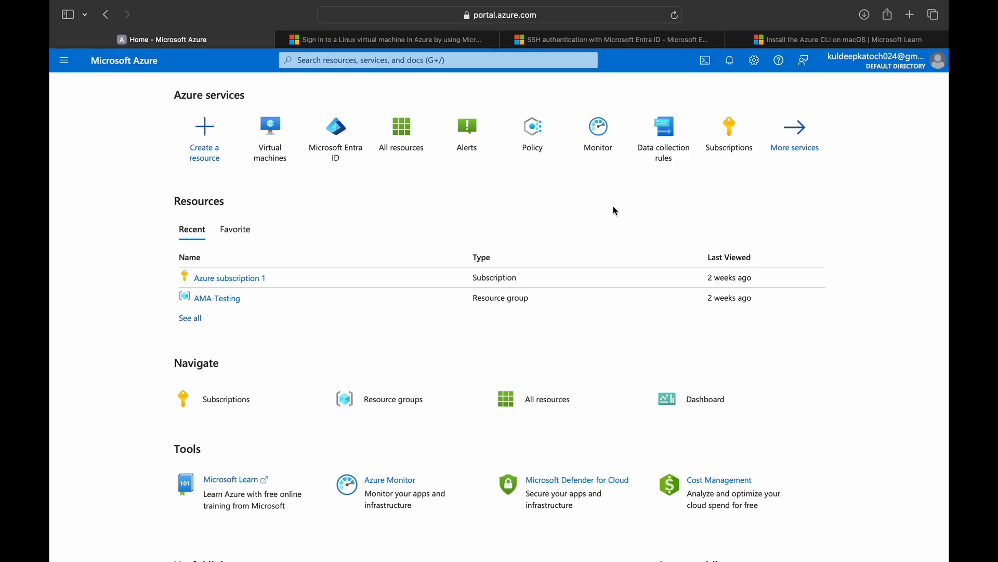
{"action": "mouse_move", "coordinate": [337, 190]}
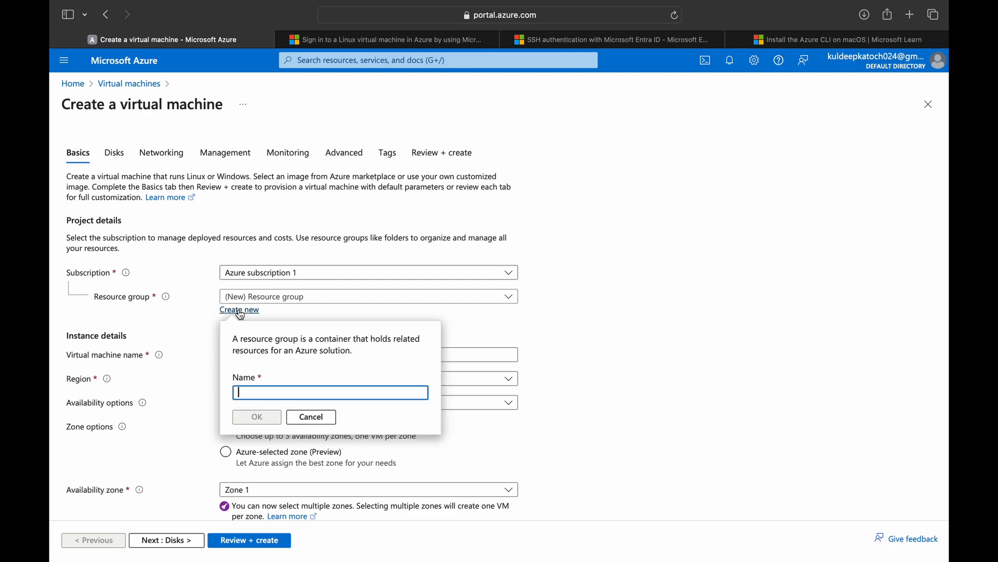
{"action": "type", "text": "SSH AUTH"}
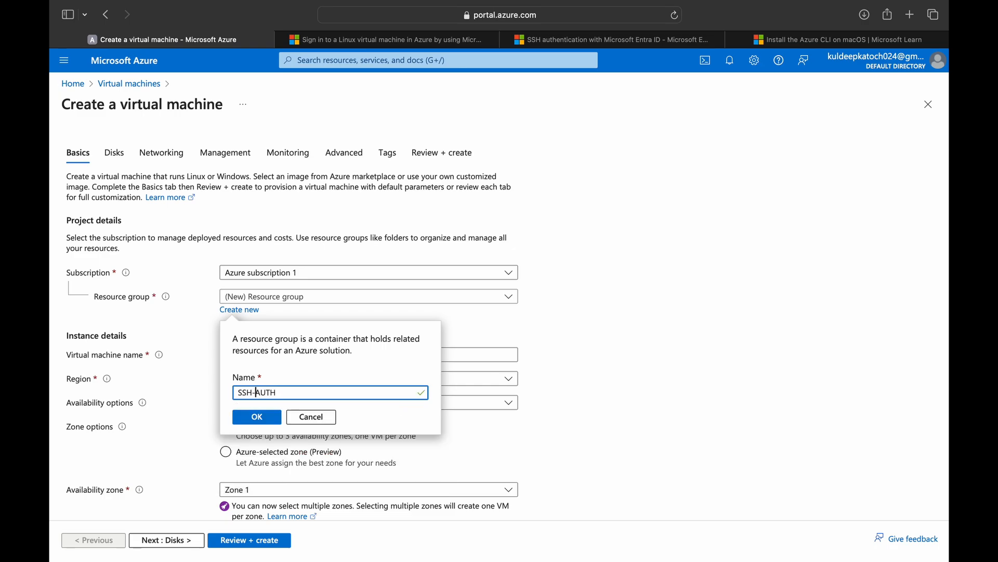
{"action": "left_click", "coordinate": [256, 416]}
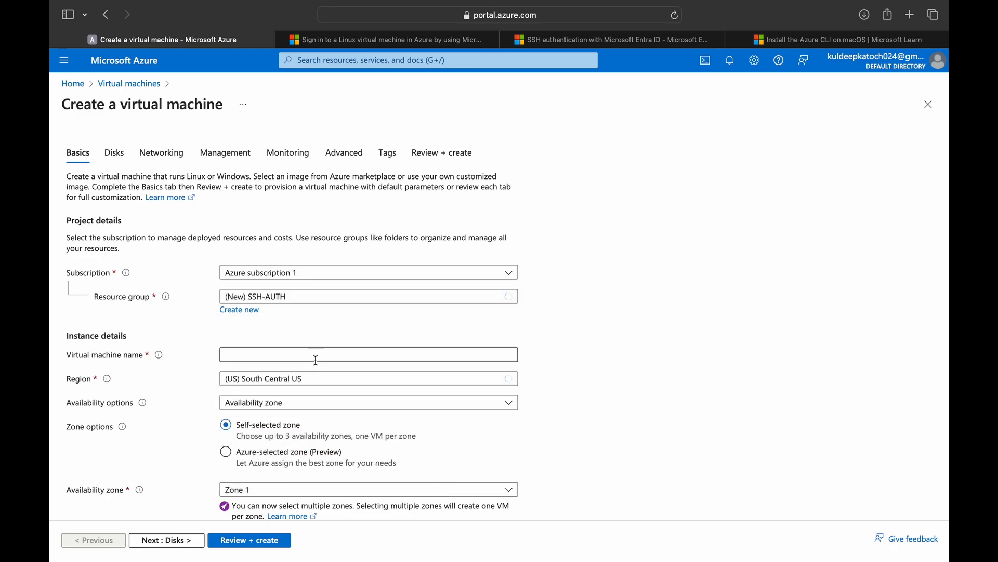
Name the virtual machine EntraIDSSH with Central India region and Ubuntu 20.04 image.
{"action": "left_click", "coordinate": [368, 354]}
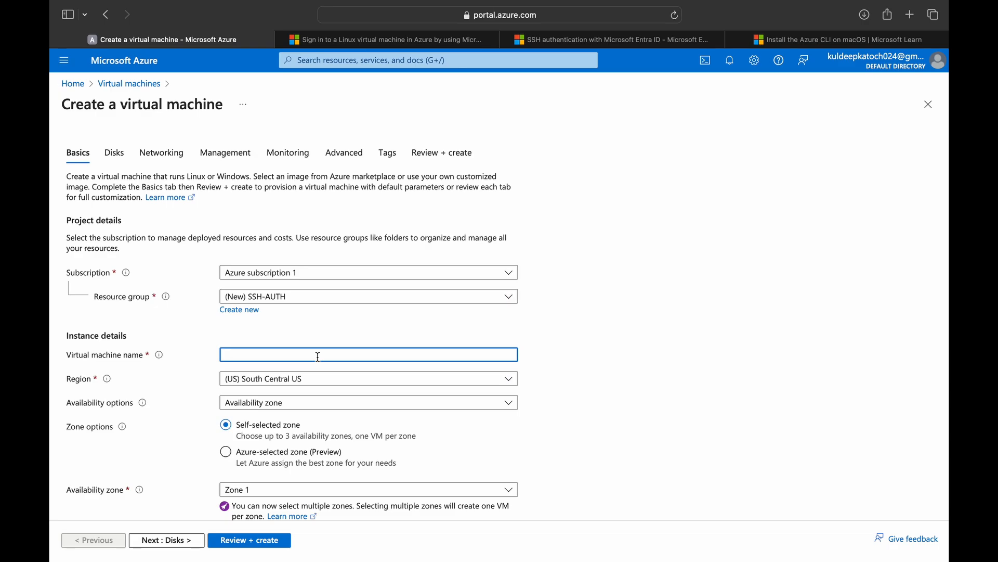
{"action": "type", "text": "E"}
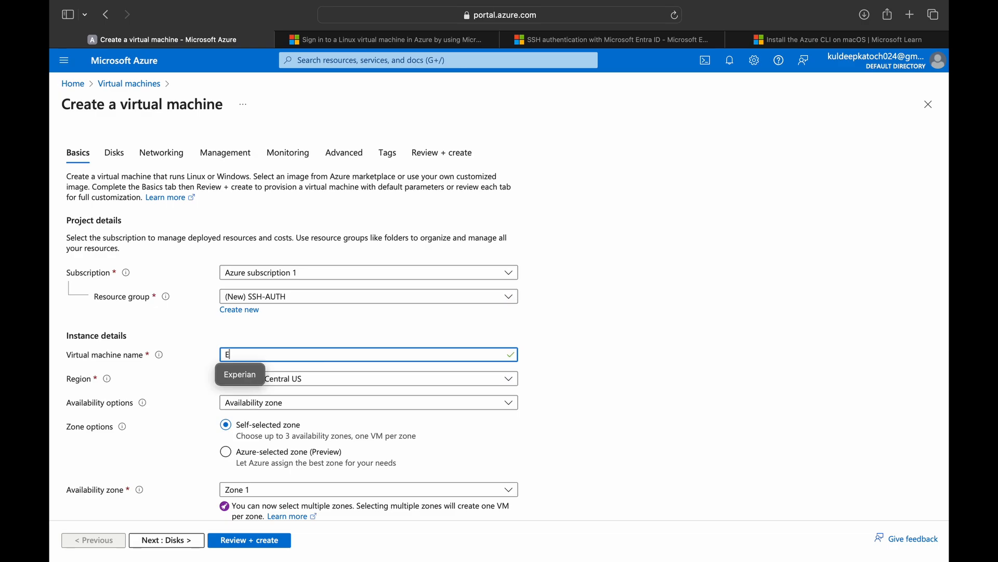
{"action": "type", "text": "ntraIDSSH"}
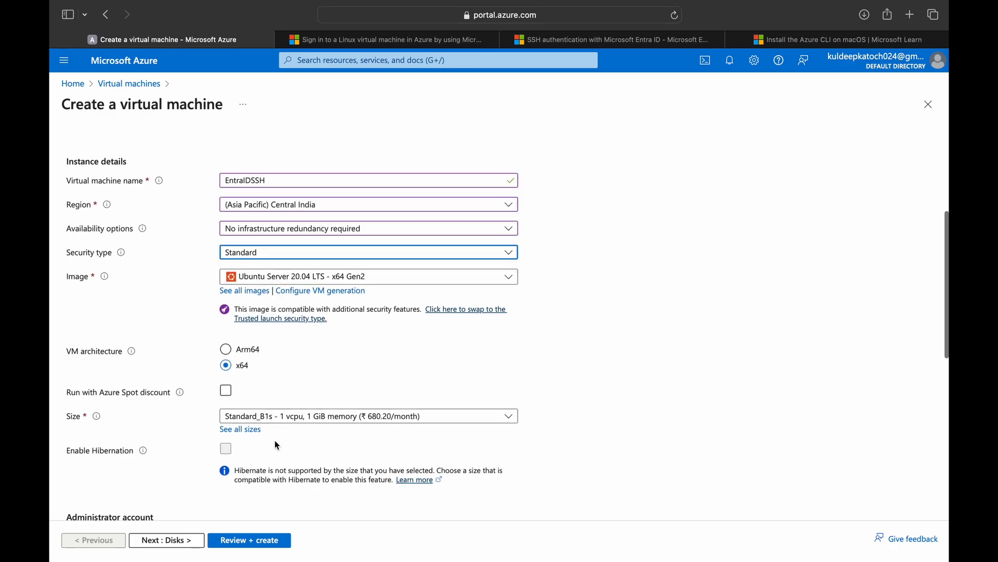
Set password authentication with administrator username aadssh and a confirmed password.
{"action": "scroll", "scroll_direction": "down", "scroll_amount": 3}
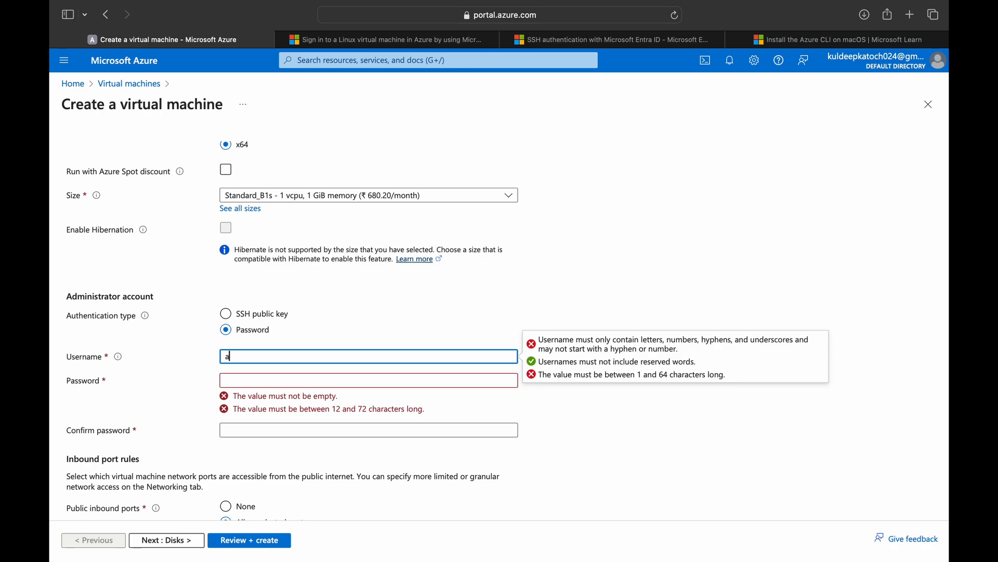
{"action": "type", "text": "adssh"}
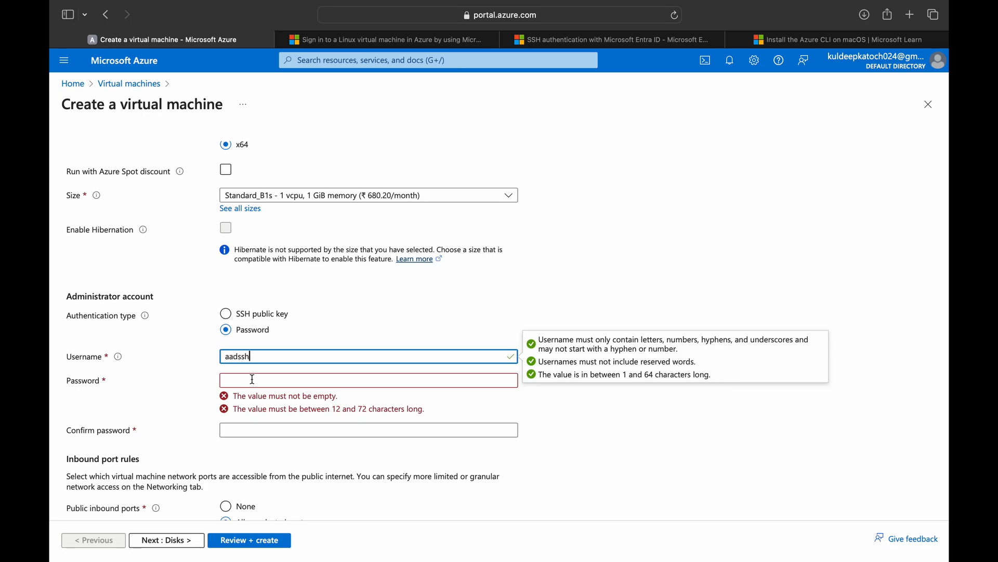
{"action": "type", "text": "•••"}
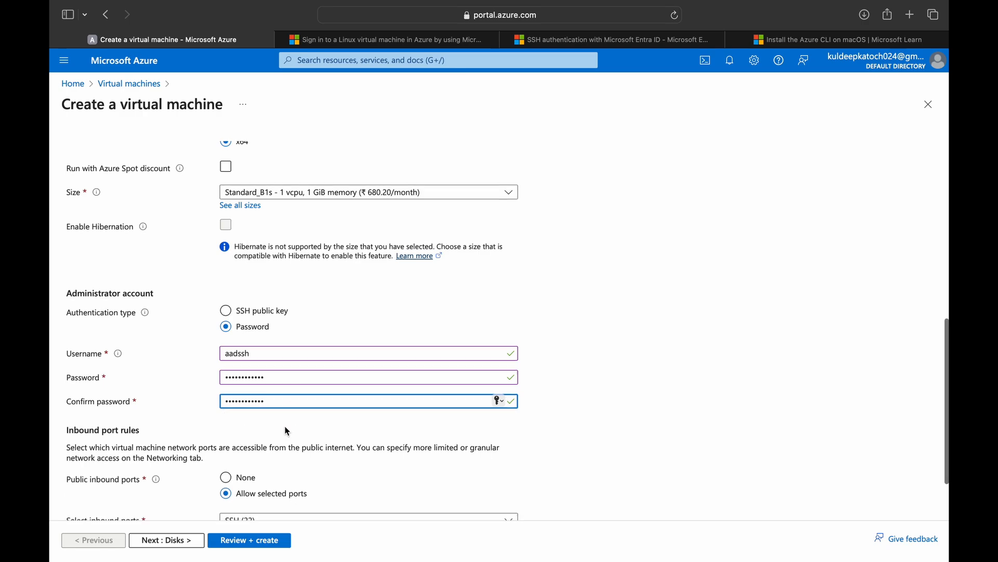
{"action": "scroll", "scroll_direction": "down", "scroll_amount": 3}
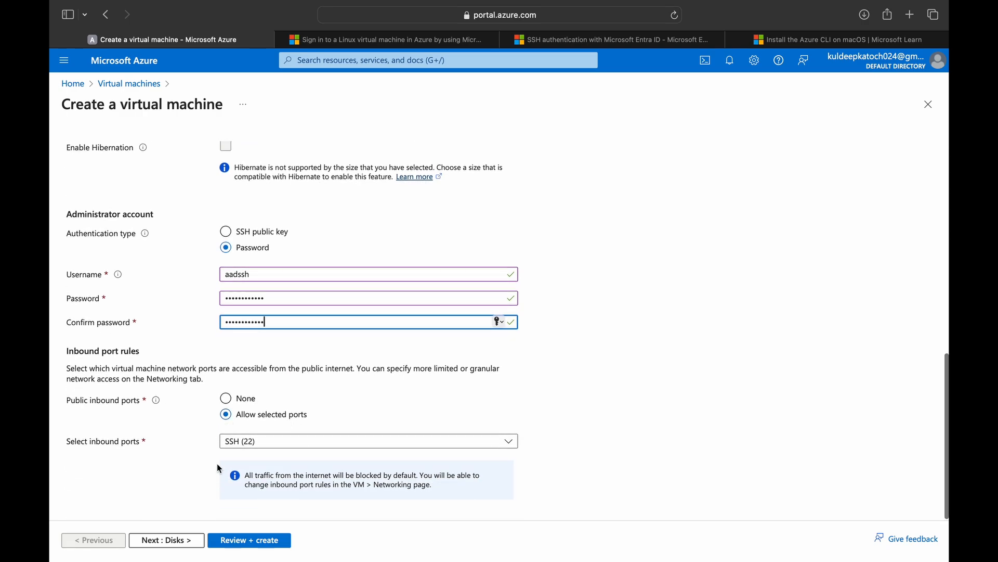
Choose Premium SSD (locally-redundant storage) as the OS disk and review networking defaults.
{"action": "left_click", "coordinate": [167, 540]}
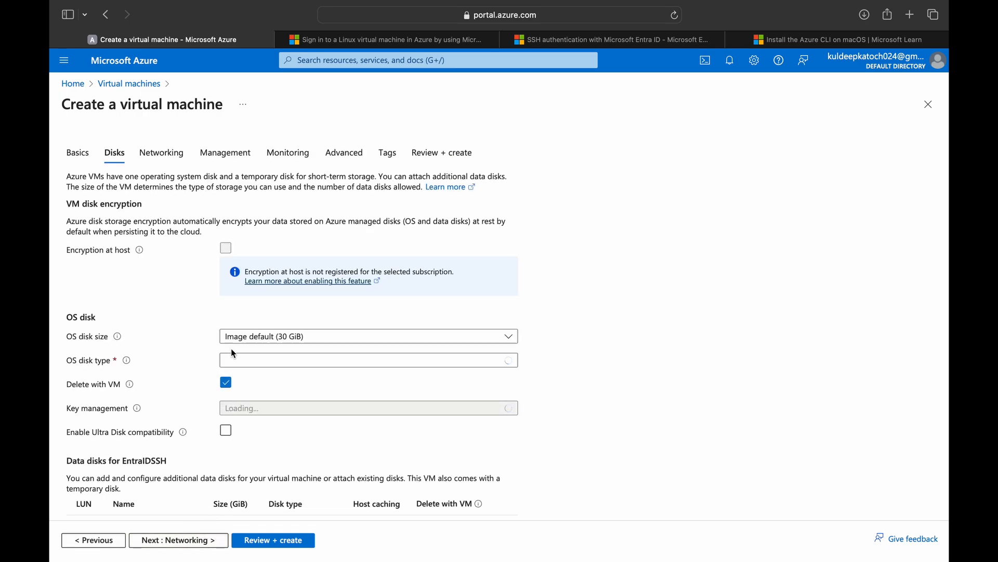
{"action": "left_click", "coordinate": [368, 360]}
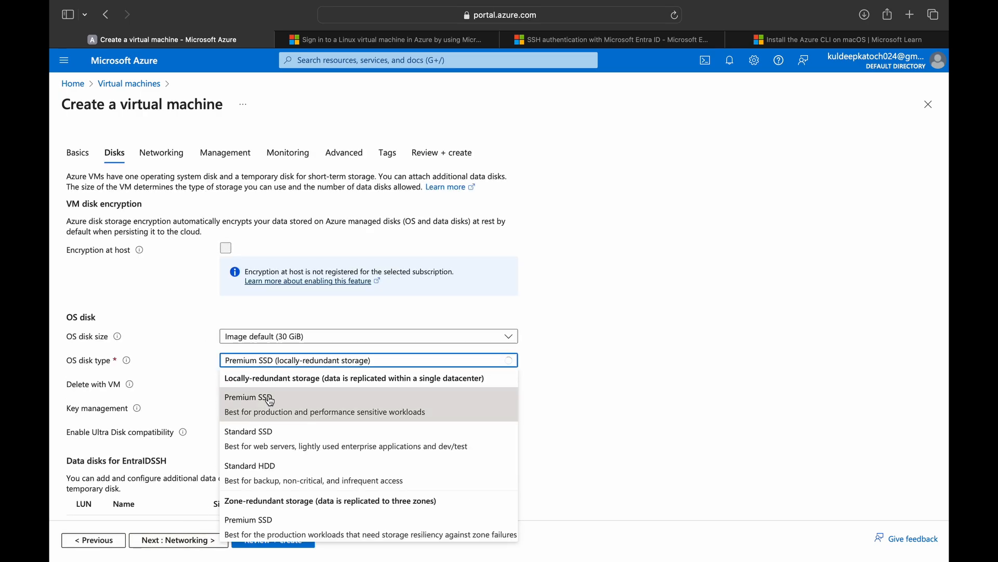
{"action": "left_click", "coordinate": [248, 431]}
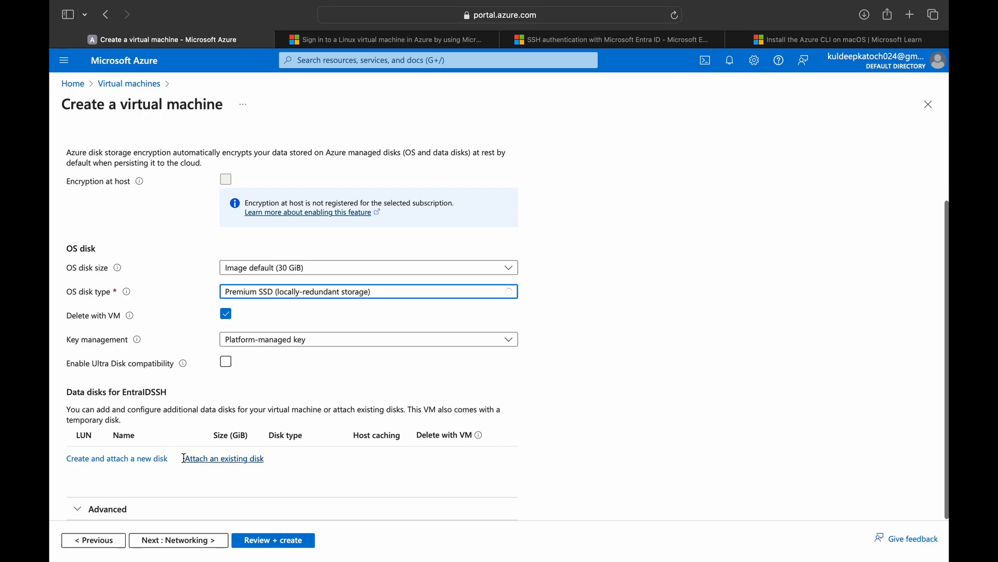
{"action": "left_click", "coordinate": [178, 539]}
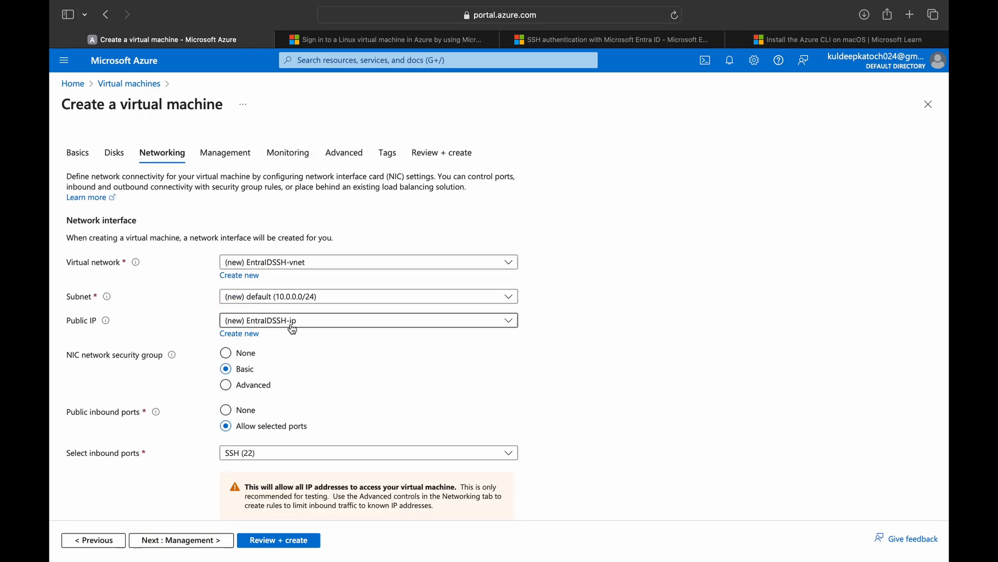
{"action": "scroll", "scroll_direction": "down", "scroll_amount": 3}
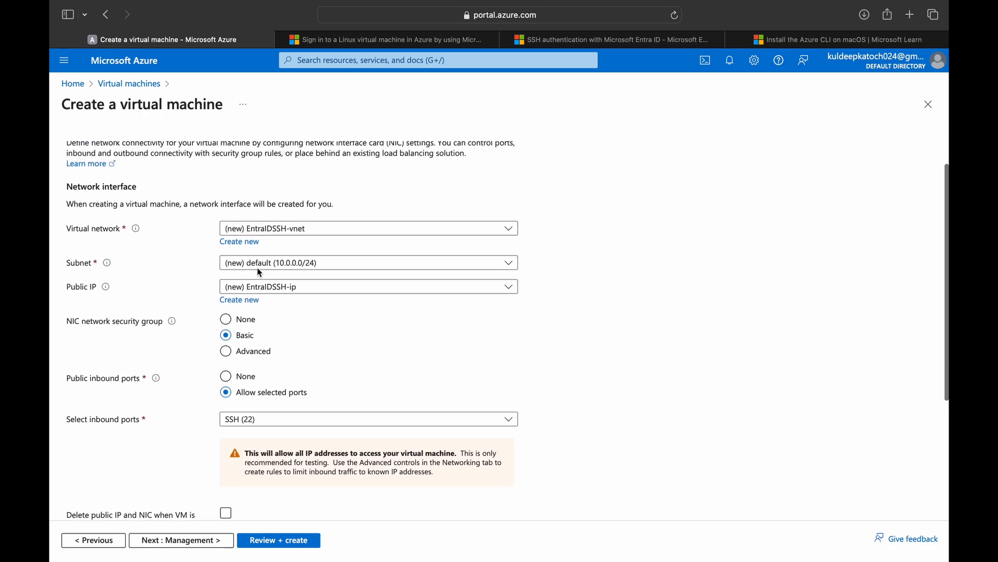
Enable Login with Microsoft Entra ID on the Management settings.
{"action": "left_click", "coordinate": [181, 539]}
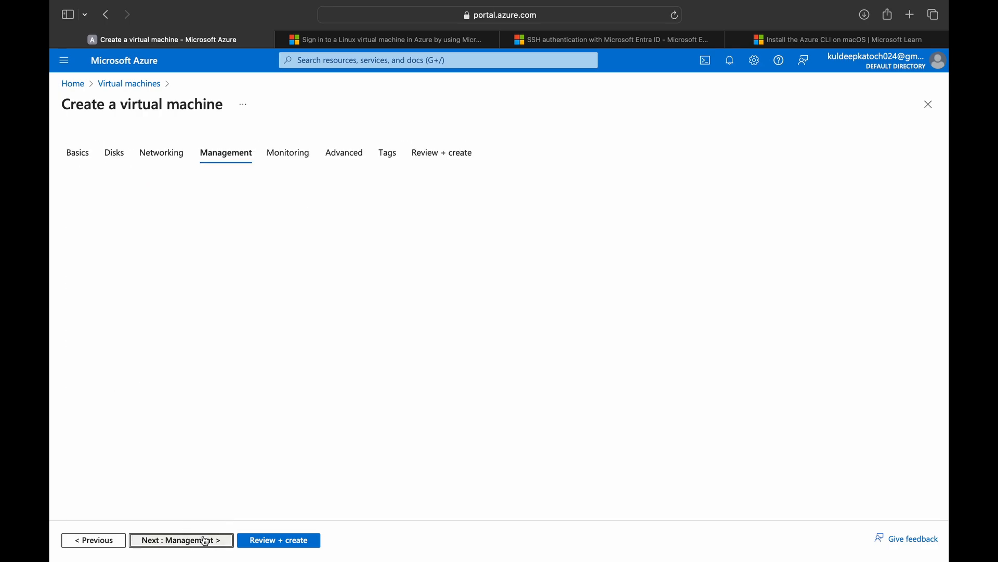
{"action": "left_click", "coordinate": [181, 539]}
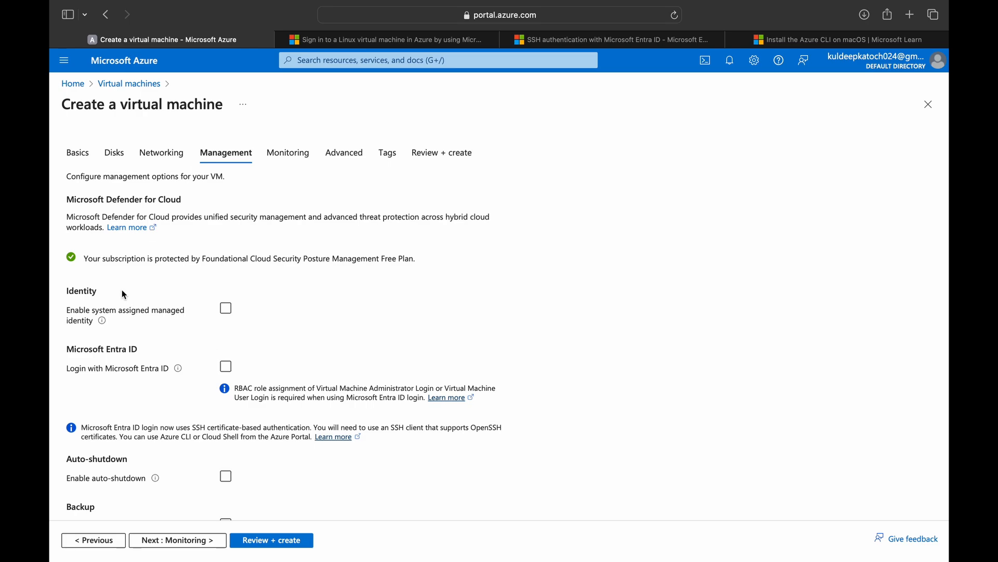
{"action": "mouse_move", "coordinate": [62, 282]}
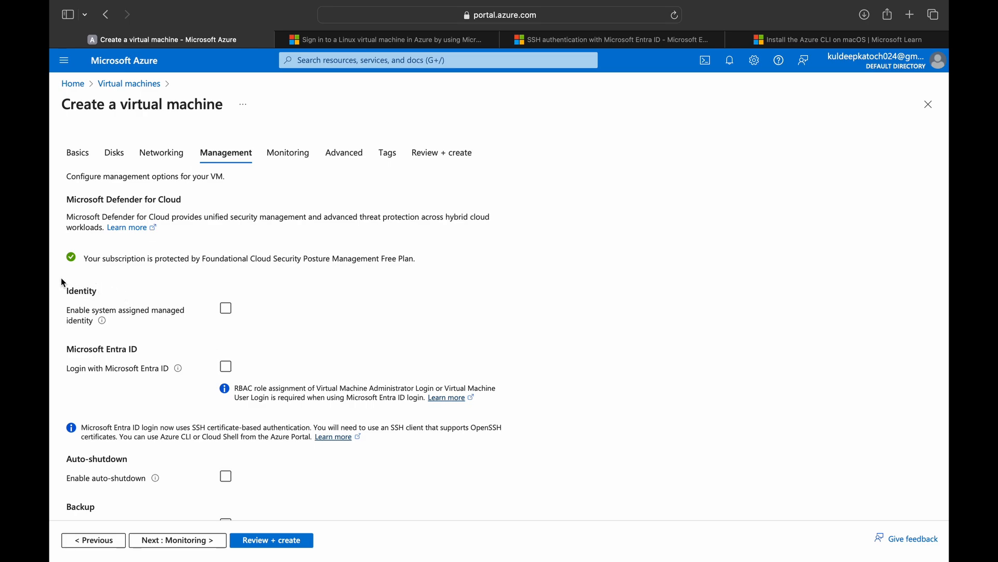
{"action": "left_click", "coordinate": [225, 366]}
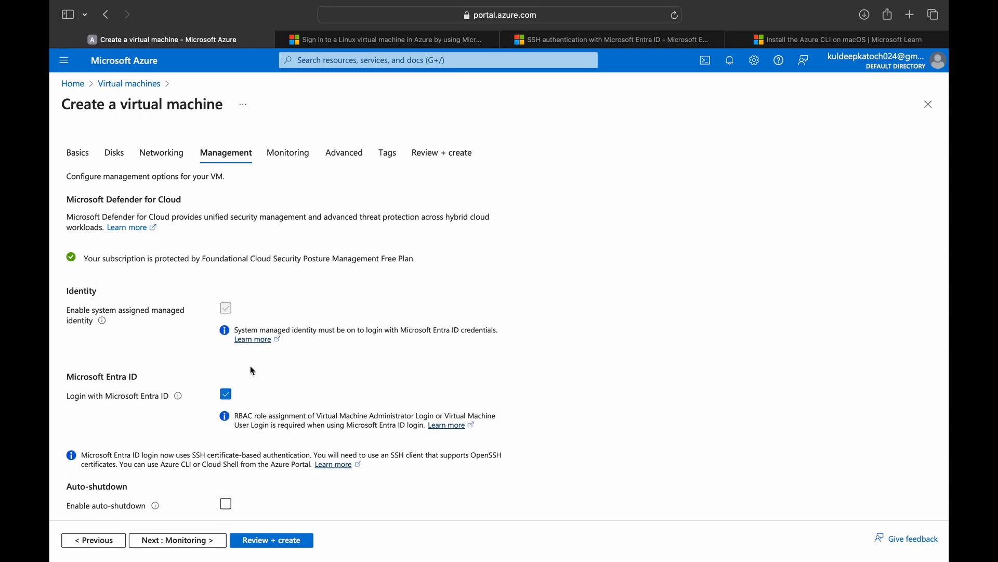
{"action": "mouse_move", "coordinate": [253, 318]}
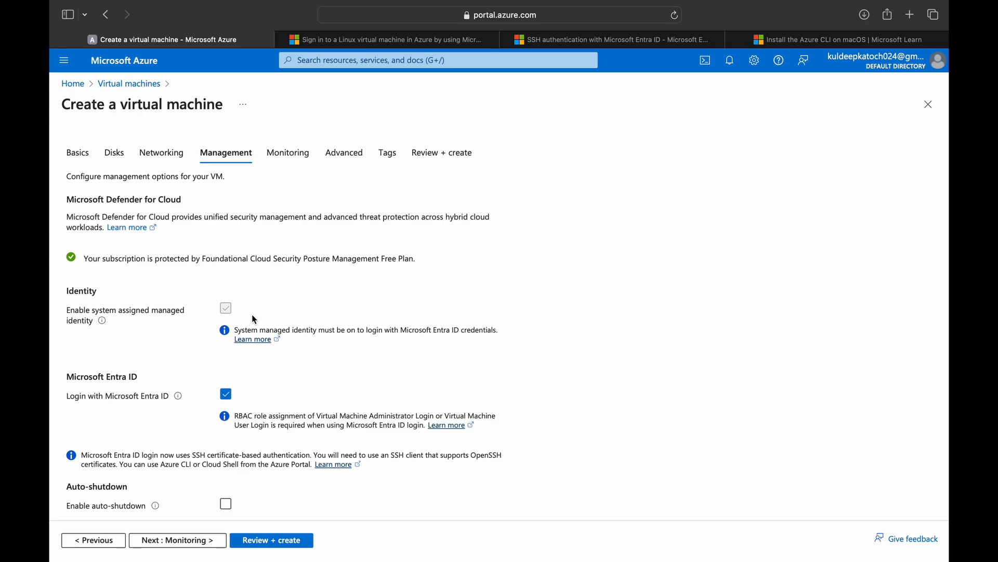
{"action": "mouse_move", "coordinate": [246, 316]}
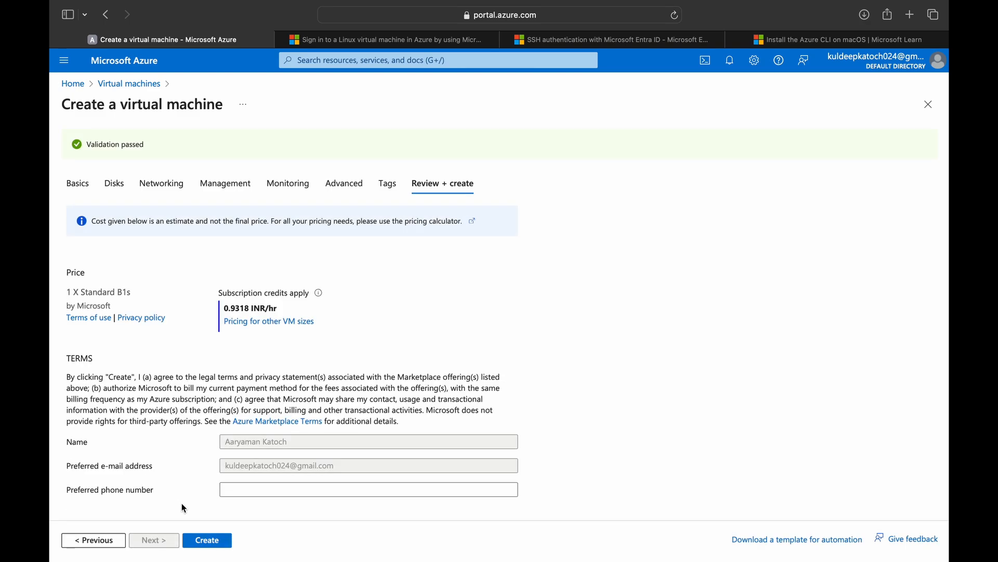
Submit EntraIDSSH for creation and open the virtual machines list in a new tab.
{"action": "left_click", "coordinate": [206, 540]}
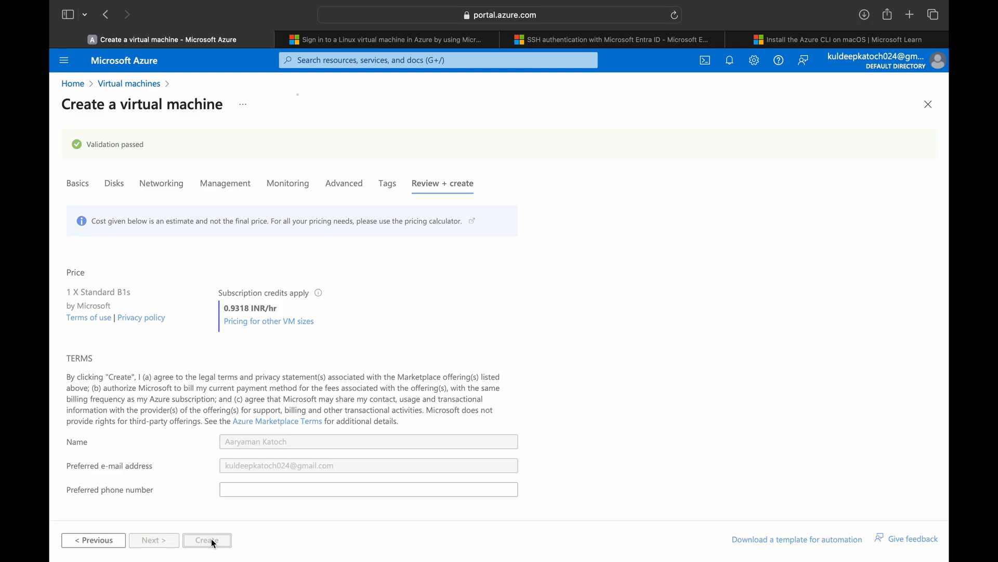
{"action": "right_click", "coordinate": [129, 83]}
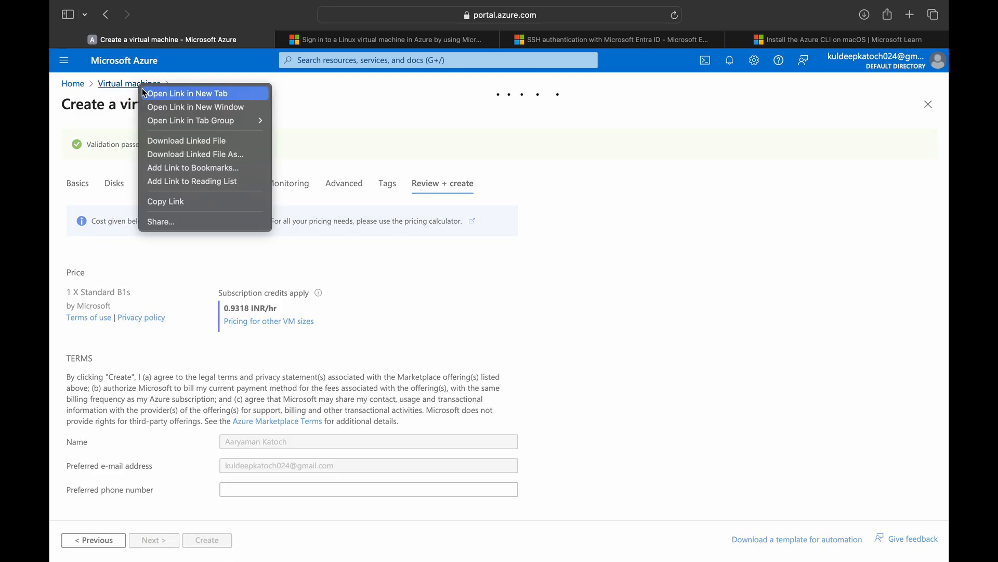
{"action": "left_click", "coordinate": [187, 94]}
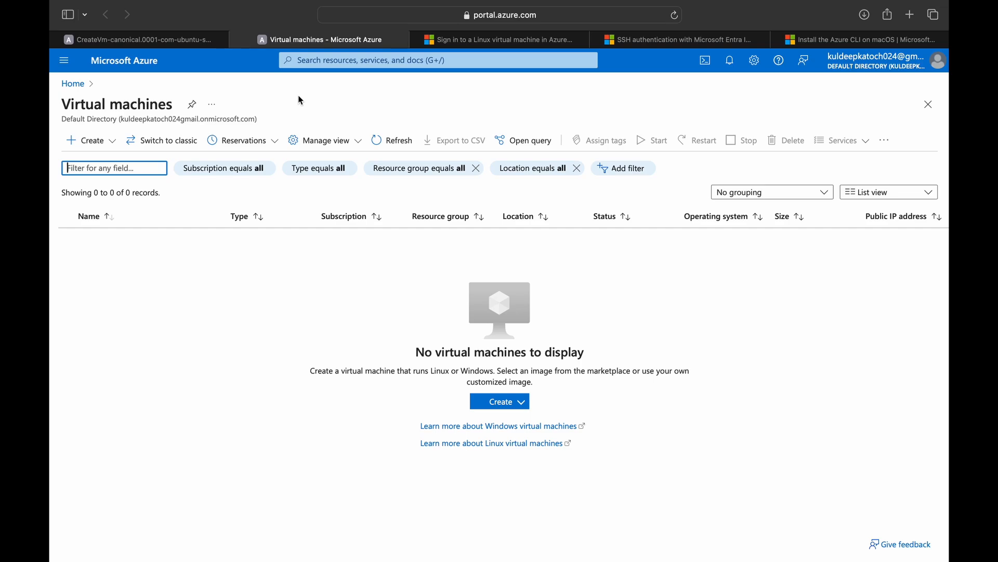
{"action": "mouse_move", "coordinate": [117, 145]}
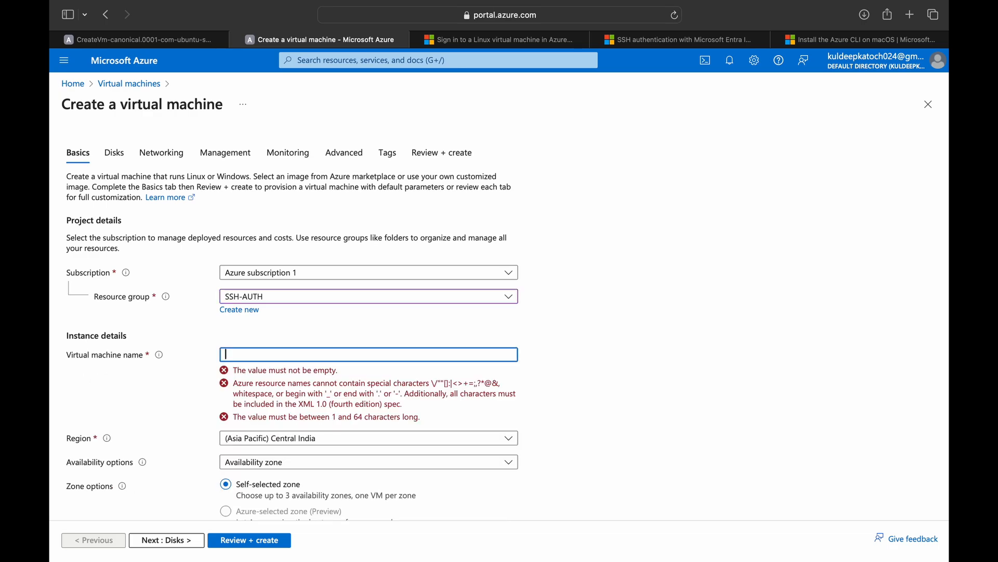
Name the second VM AADTEST and accept default disk and networking settings.
{"action": "type", "text": "AADTEST"}
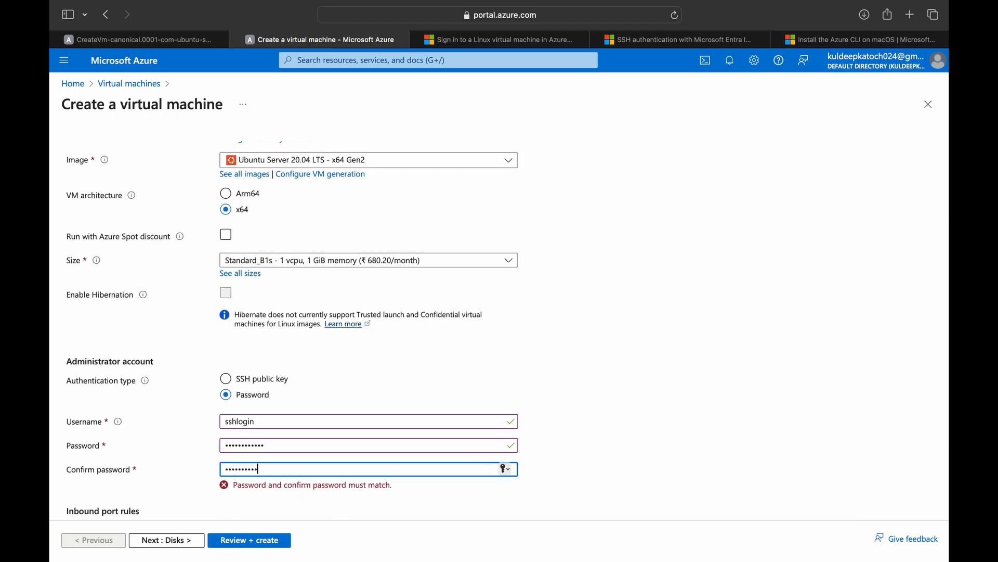
{"action": "left_click", "coordinate": [166, 540]}
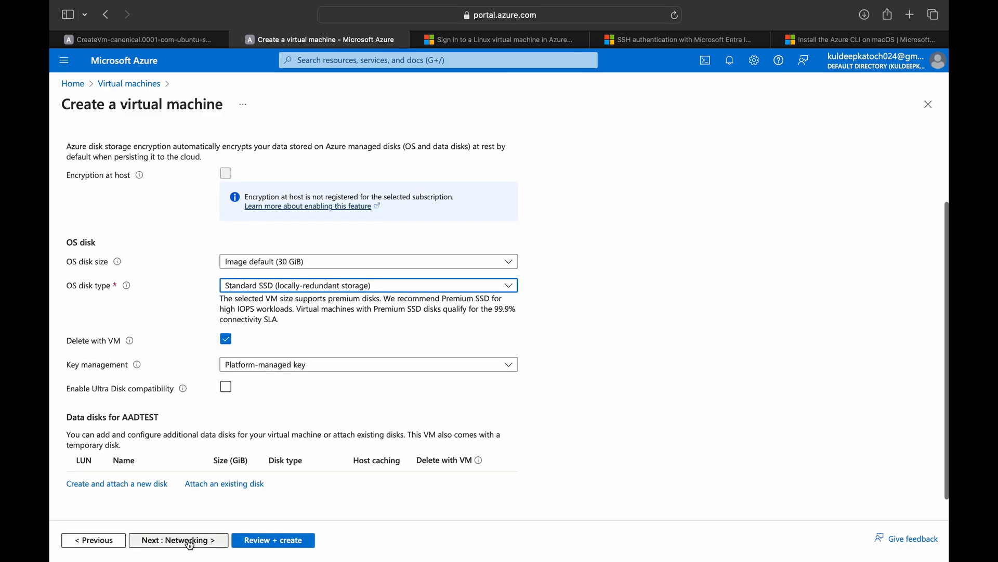
{"action": "left_click", "coordinate": [179, 539]}
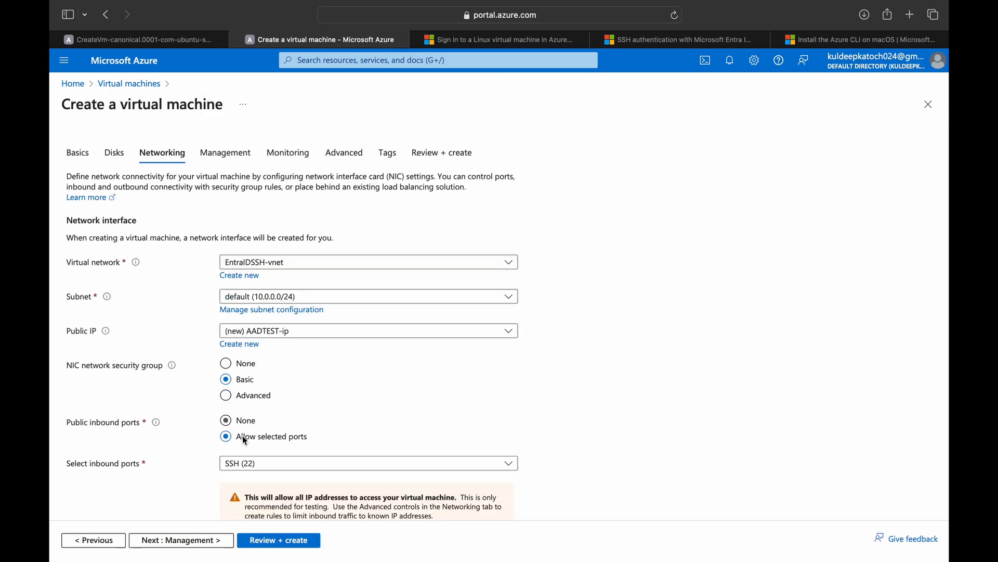
{"action": "scroll", "scroll_direction": "down", "scroll_amount": 3}
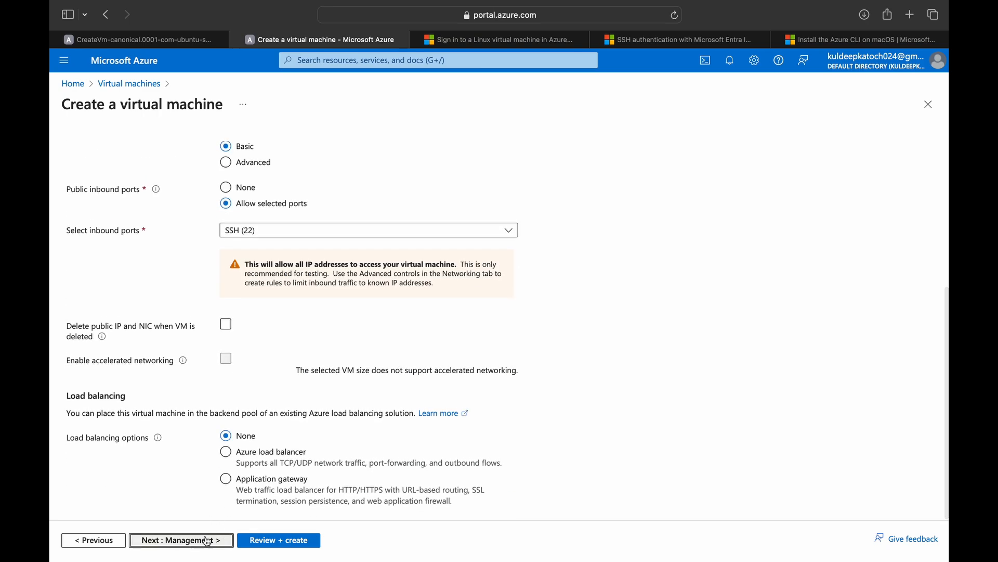
Step through management, review the AADTEST VM and start its deployment.
{"action": "left_click", "coordinate": [181, 539]}
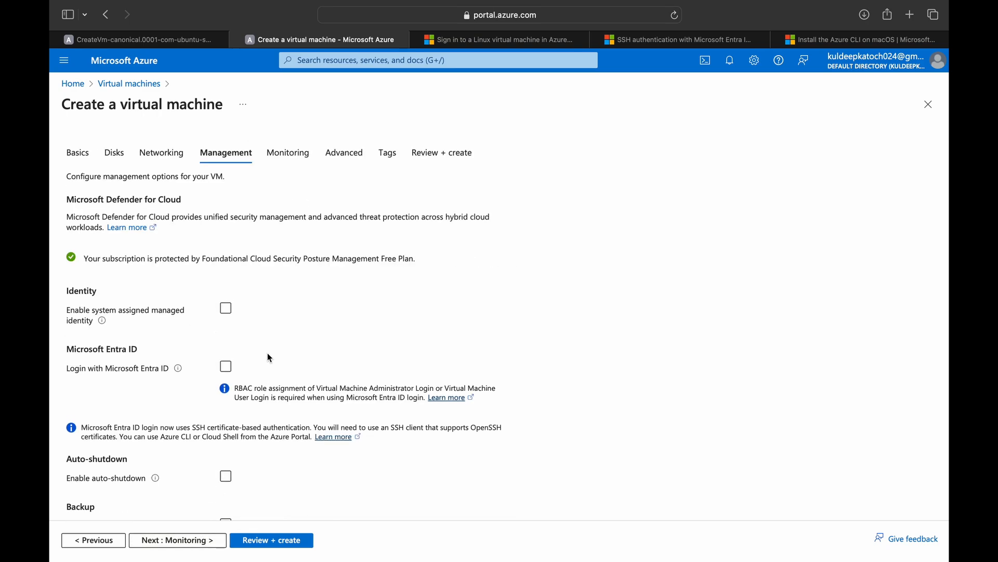
{"action": "left_click", "coordinate": [177, 540]}
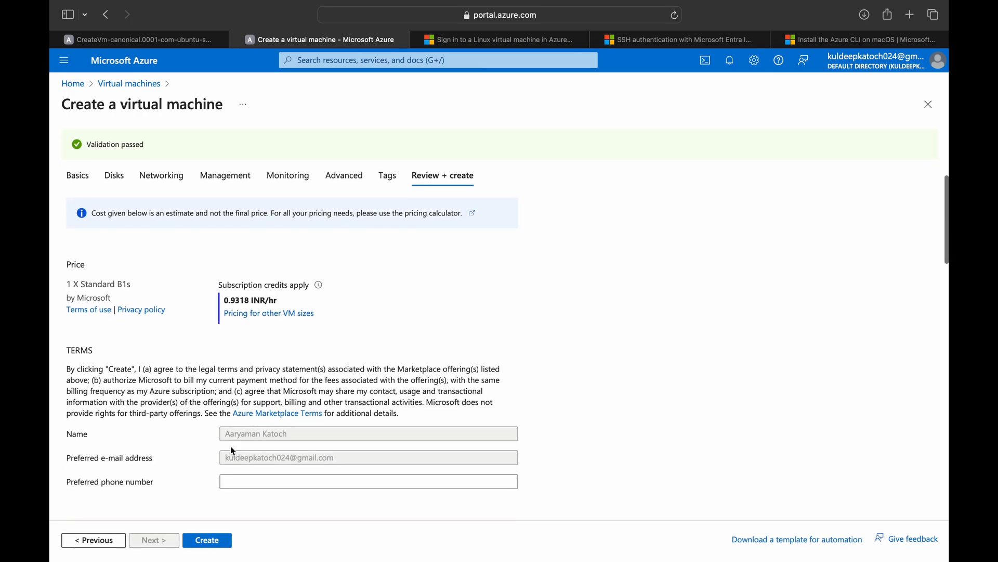
{"action": "left_click", "coordinate": [206, 540]}
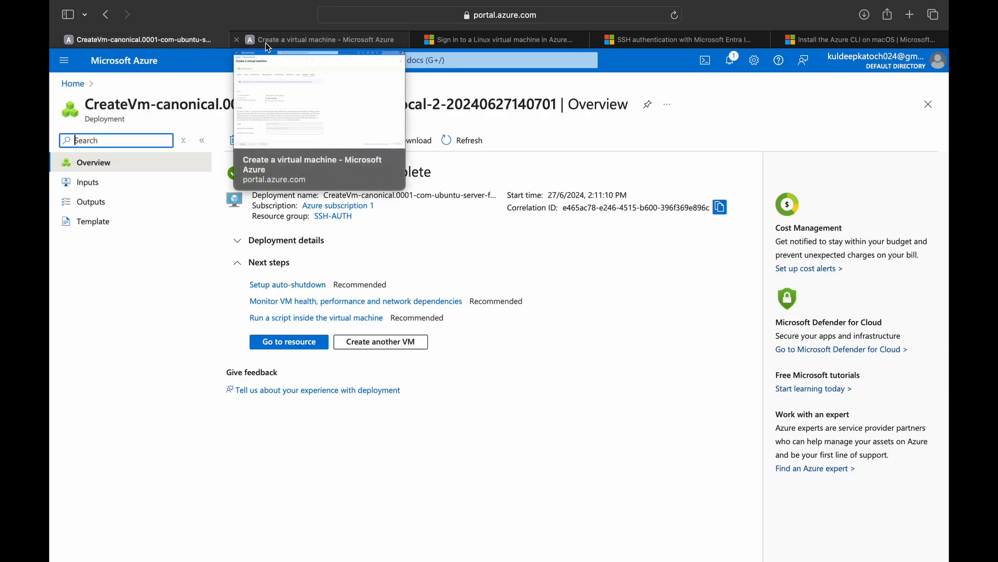
{"action": "left_click", "coordinate": [289, 341]}
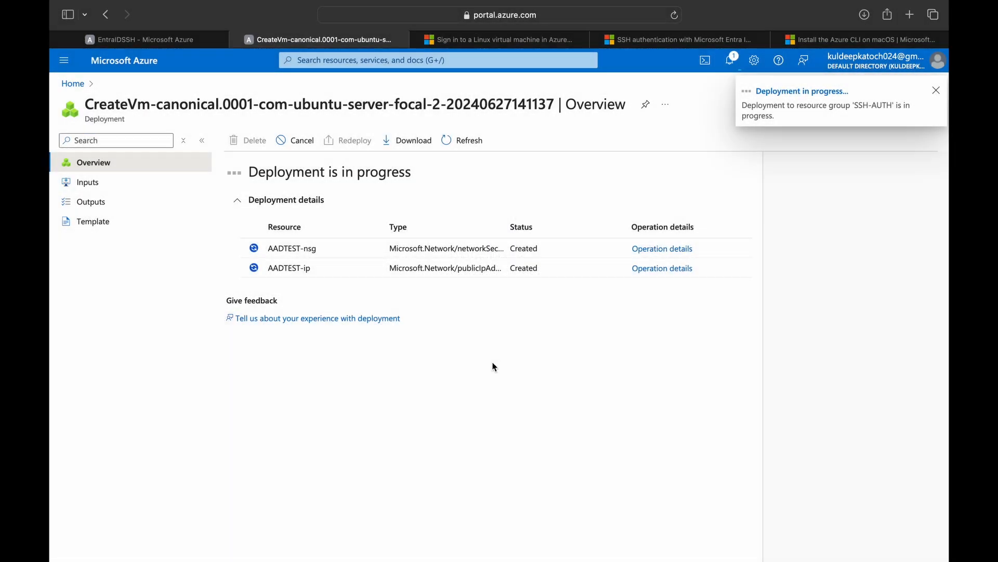
Check EntraIDSSH extensions and confirm its system-assigned identity is On.
{"action": "left_click", "coordinate": [146, 39]}
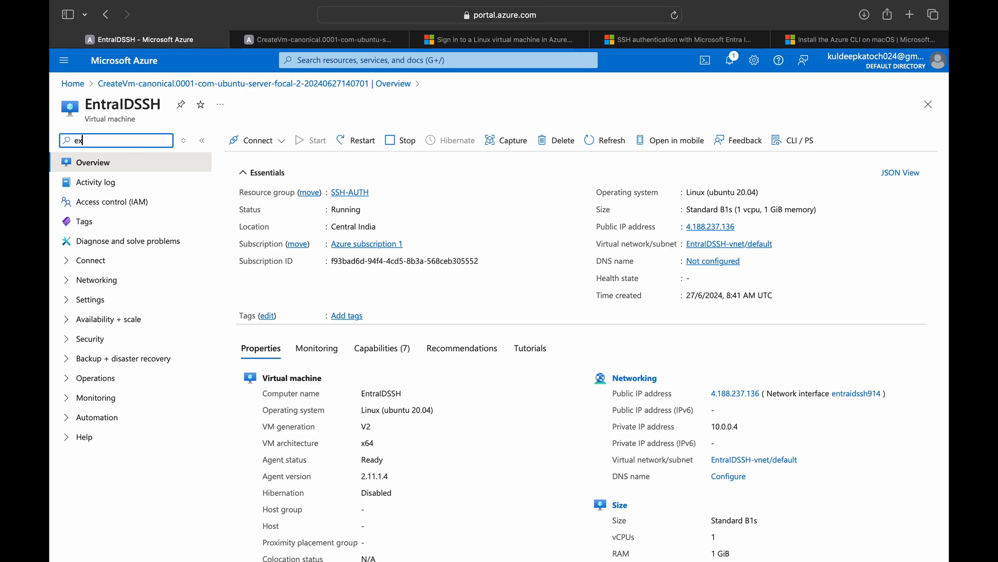
{"action": "left_click", "coordinate": [137, 182]}
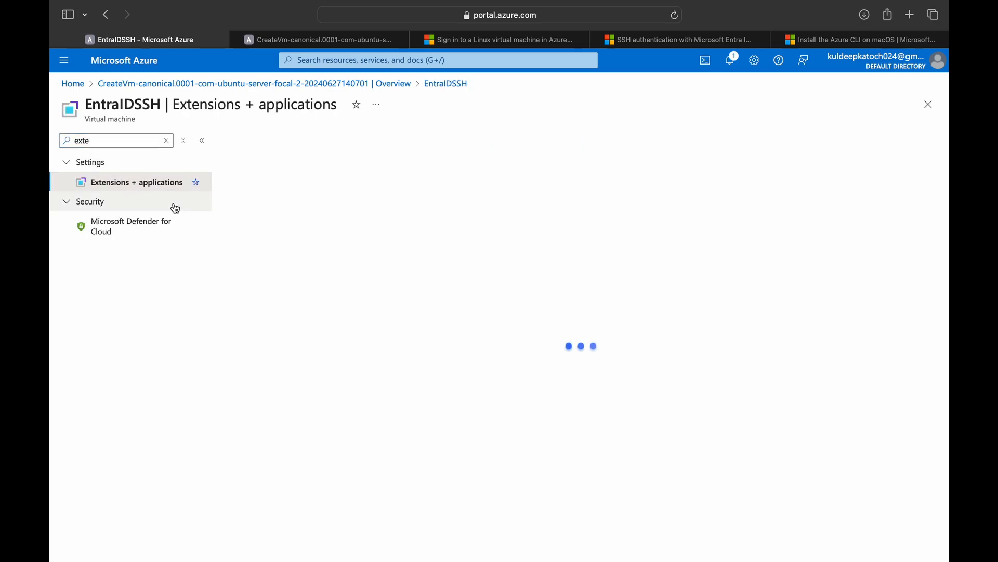
{"action": "left_click", "coordinate": [136, 182]}
{"action": "type", "text": "ide"}
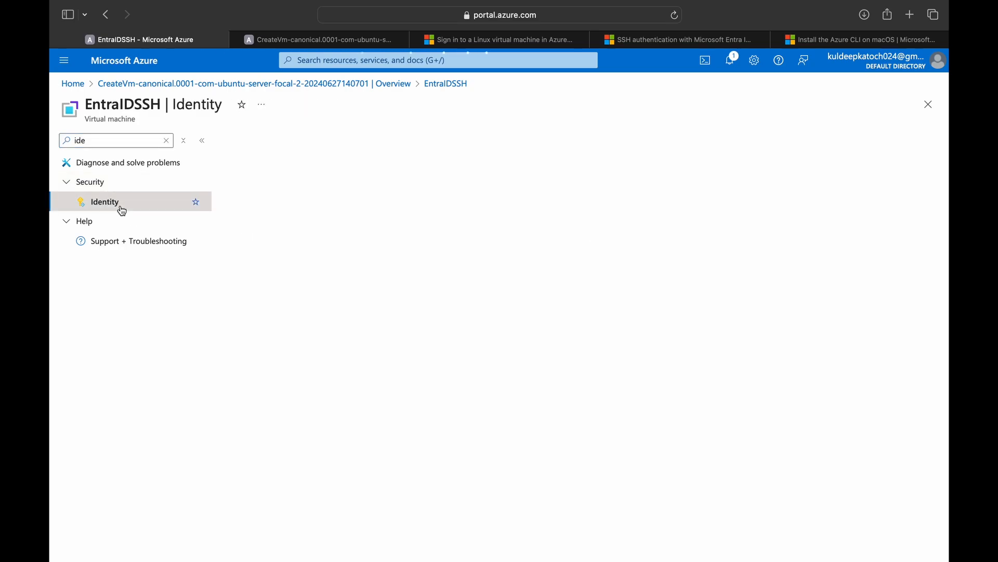
{"action": "left_click", "coordinate": [104, 202]}
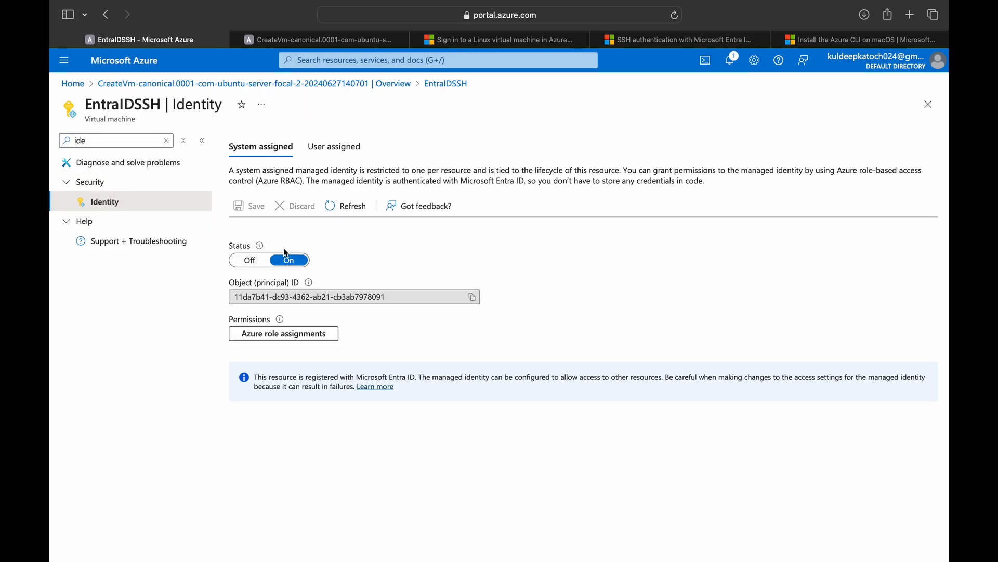
{"action": "mouse_move", "coordinate": [297, 232]}
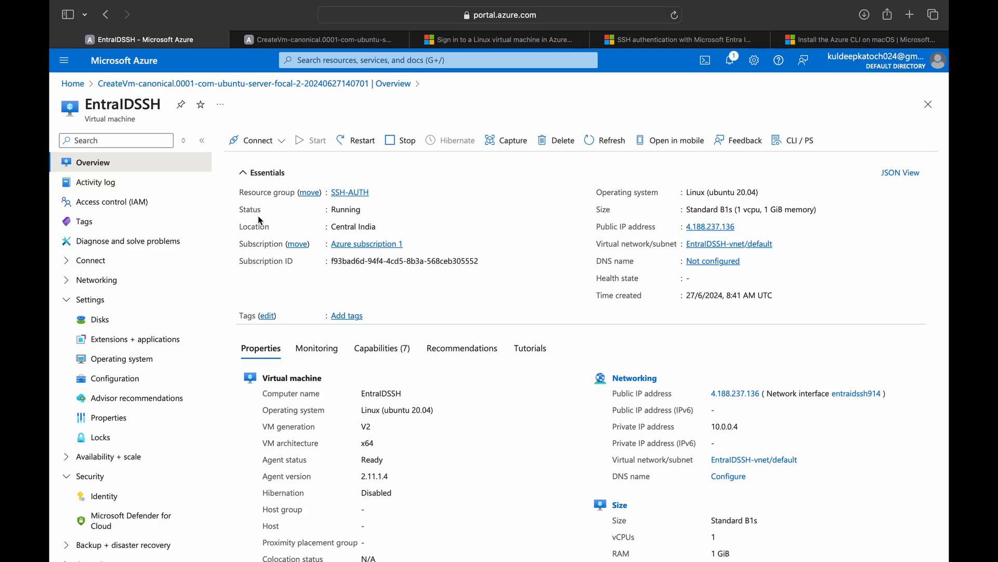
{"action": "mouse_move", "coordinate": [350, 195]}
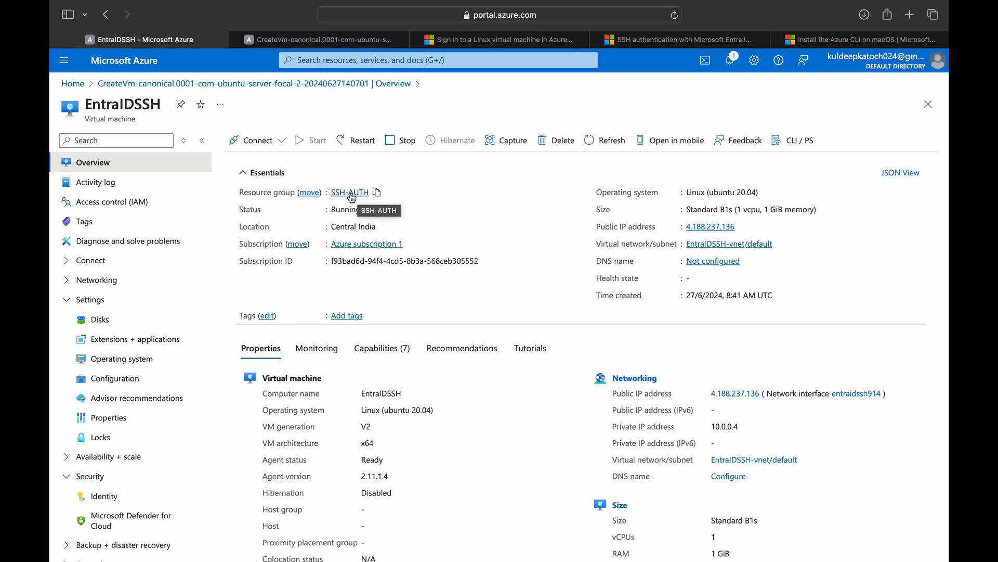
Pick the Virtual Machine Administrator Login role in SSH-AUTH access control.
{"action": "left_click", "coordinate": [349, 193]}
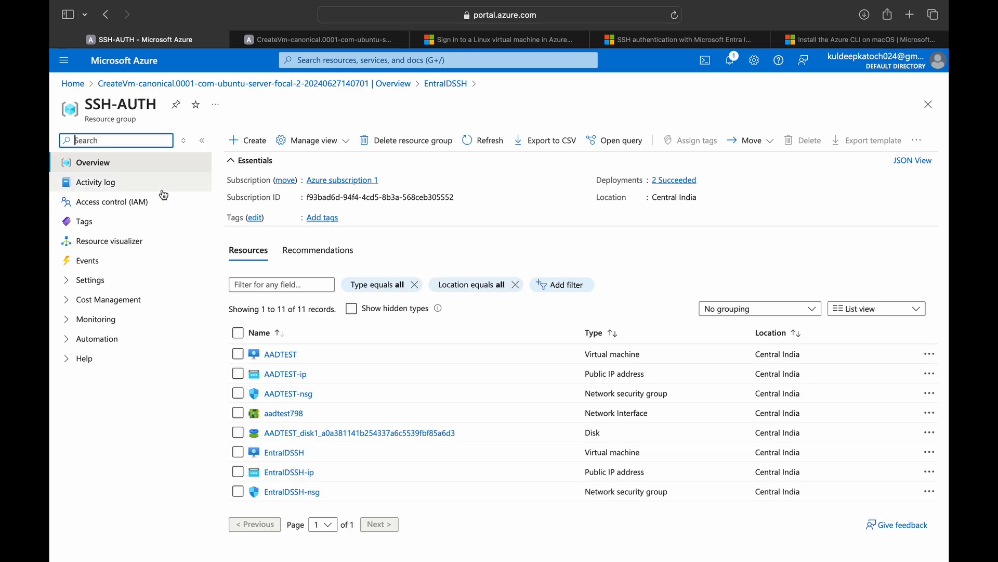
{"action": "left_click", "coordinate": [111, 202]}
{"action": "type", "text": "login"}
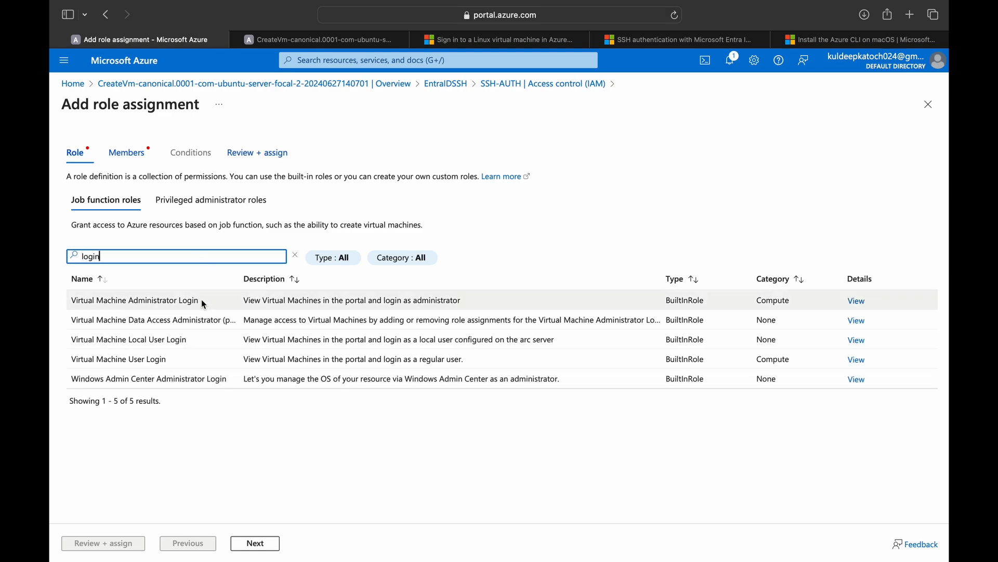
{"action": "mouse_move", "coordinate": [208, 300]}
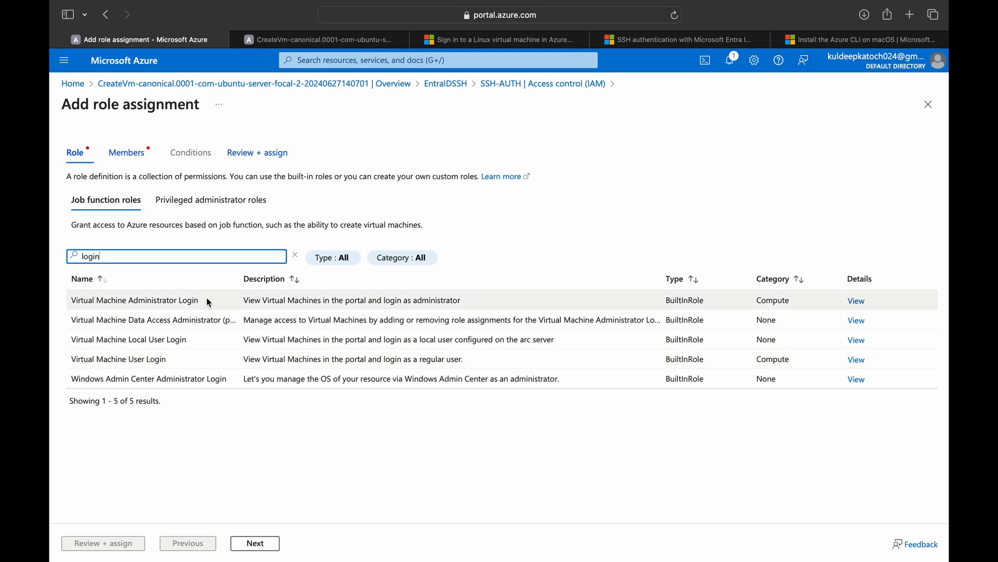
{"action": "mouse_move", "coordinate": [145, 355]}
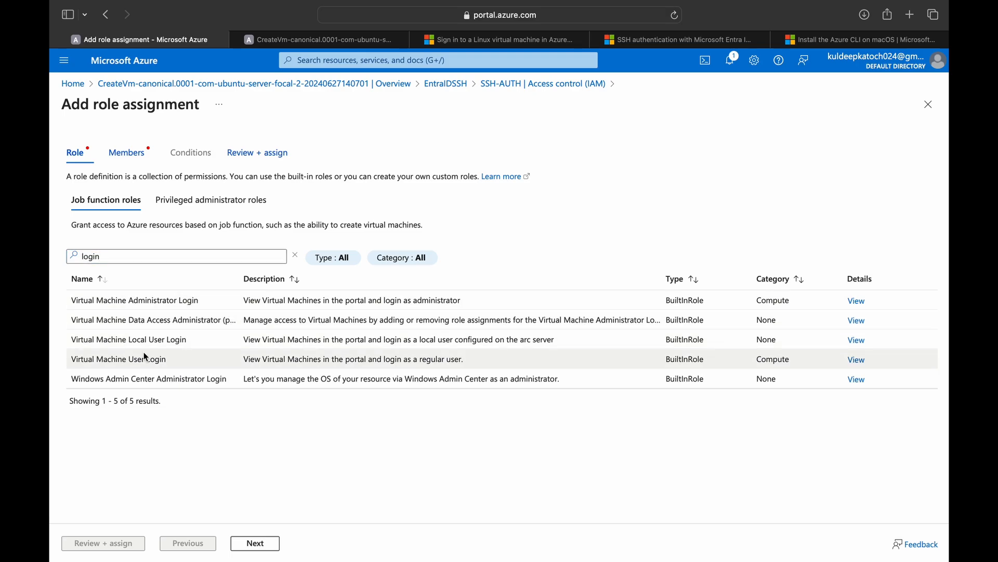
{"action": "left_click", "coordinate": [160, 299]}
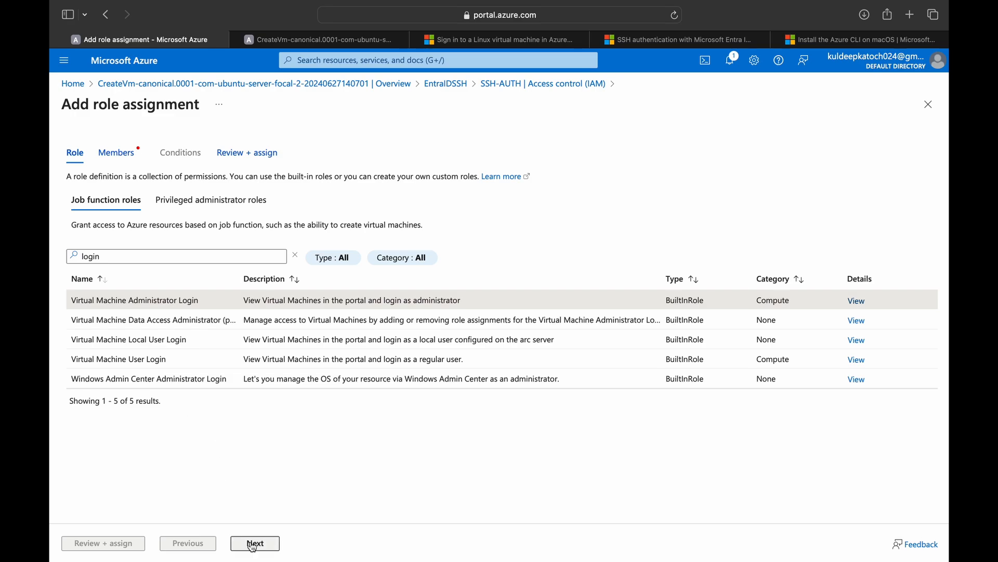
{"action": "left_click", "coordinate": [254, 543]}
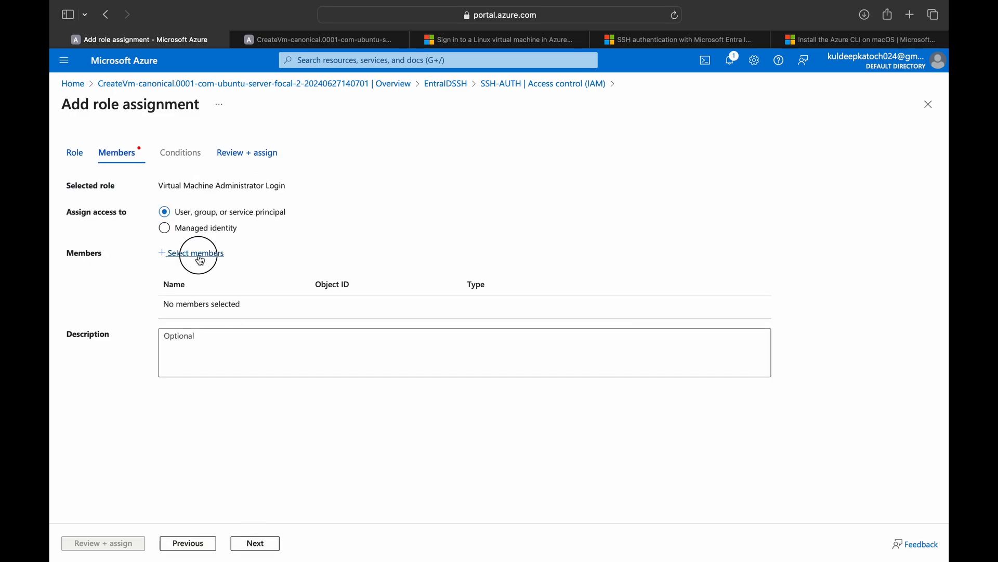
Add the user as member, assign the role and view the role assignments.
{"action": "left_click", "coordinate": [196, 253]}
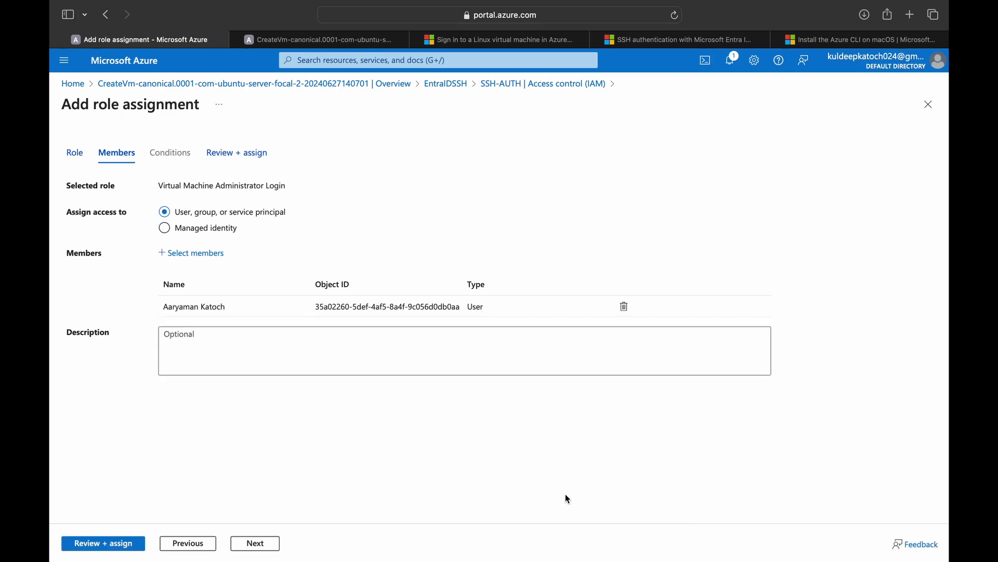
{"action": "left_click", "coordinate": [102, 543]}
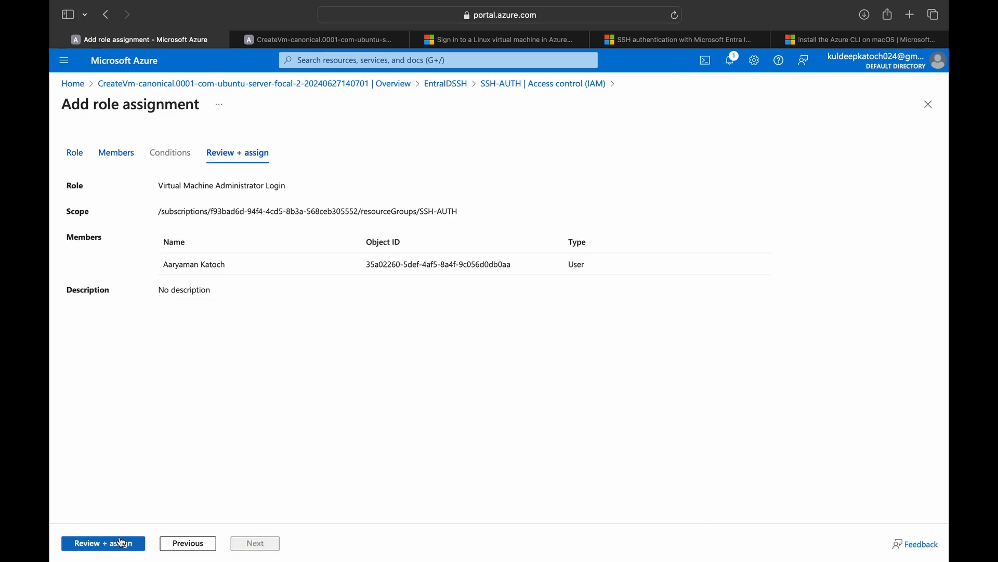
{"action": "left_click", "coordinate": [103, 542]}
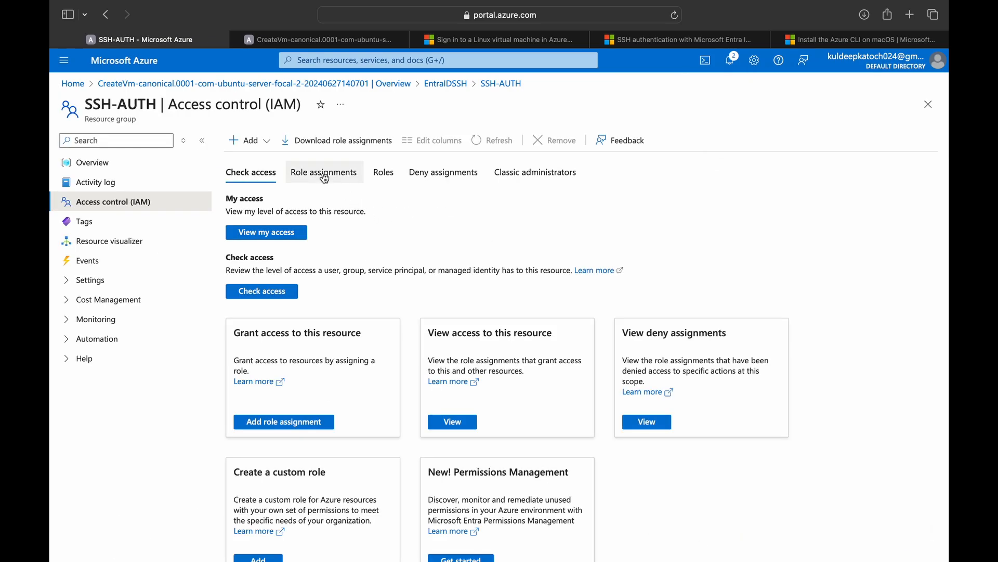
{"action": "left_click", "coordinate": [324, 173]}
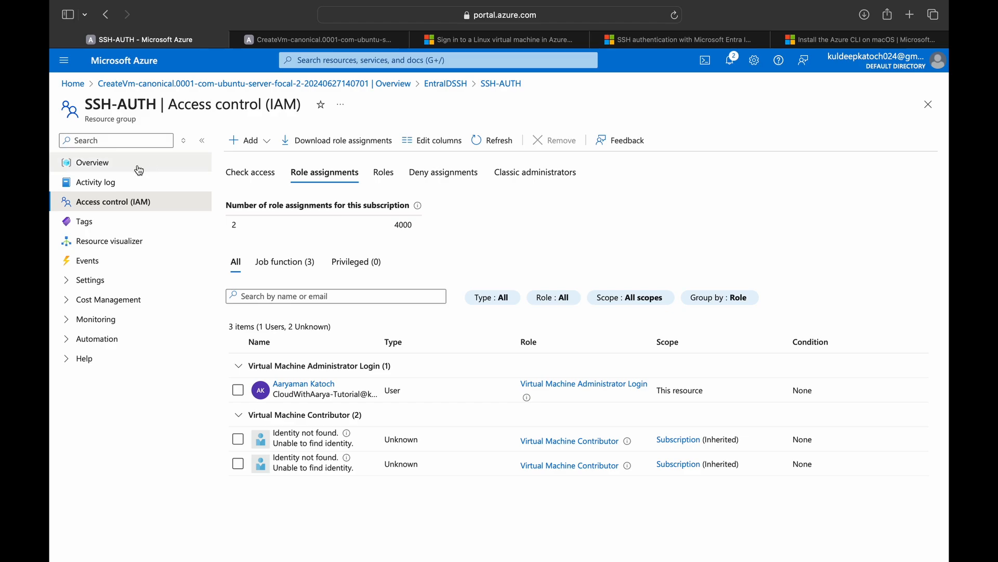
{"action": "left_click", "coordinate": [863, 40]}
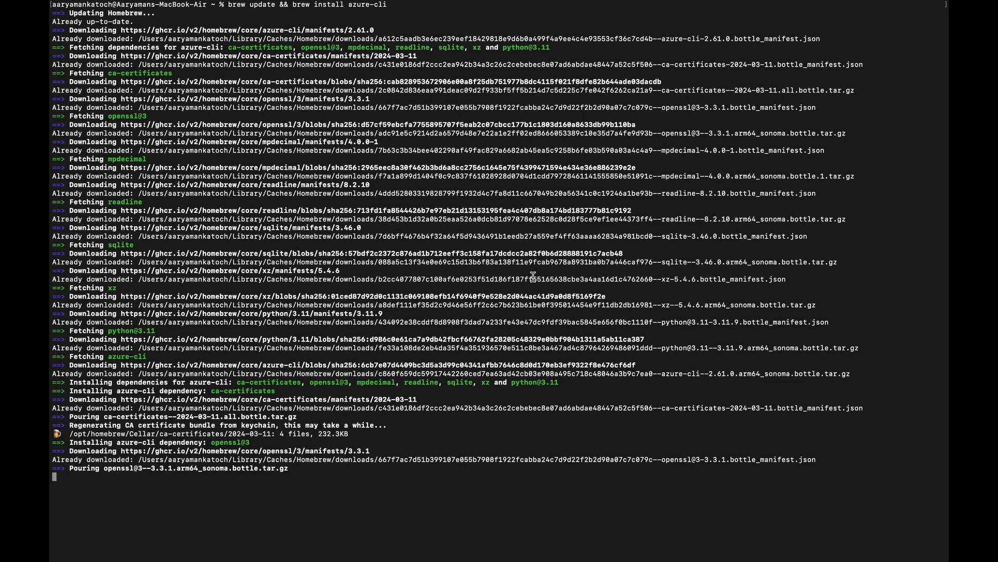
{"action": "mouse_move", "coordinate": [531, 287]}
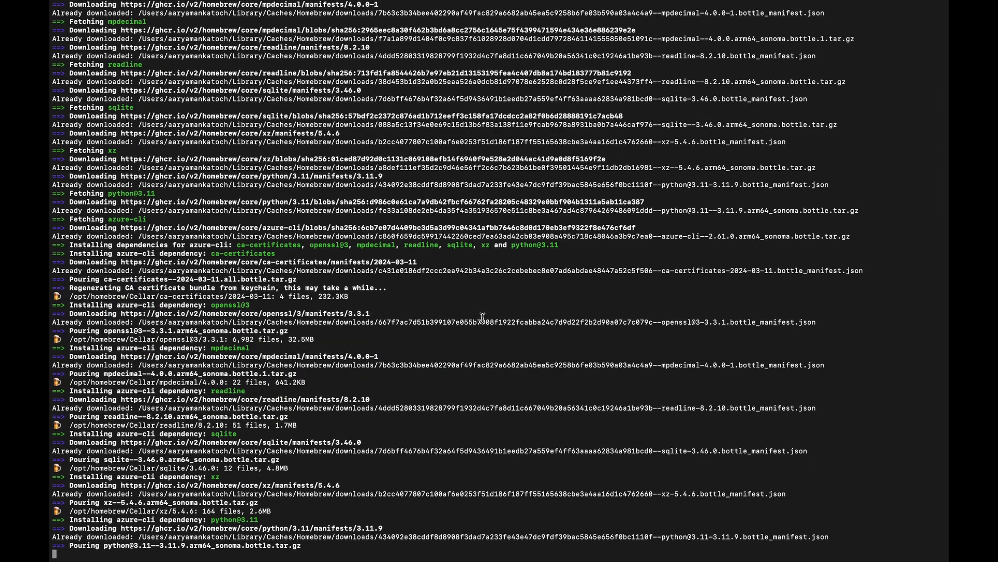
Let 'brew update && brew install azure-cli' download and pour its dependencies.
{"action": "scroll", "scroll_direction": "down", "scroll_amount": 3}
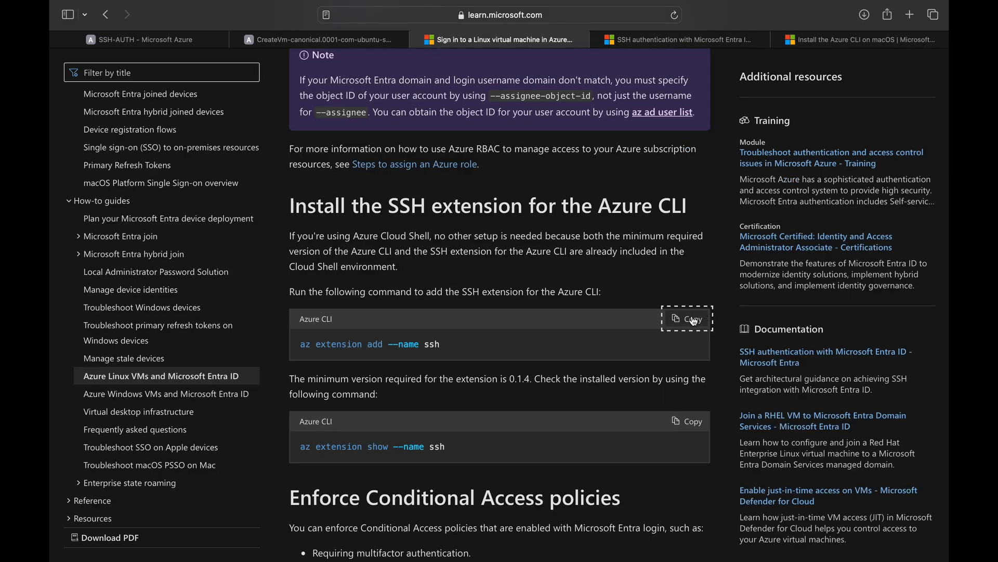
Copy the 'az extension add --name ssh' command from Microsoft Learn.
{"action": "left_click", "coordinate": [686, 318]}
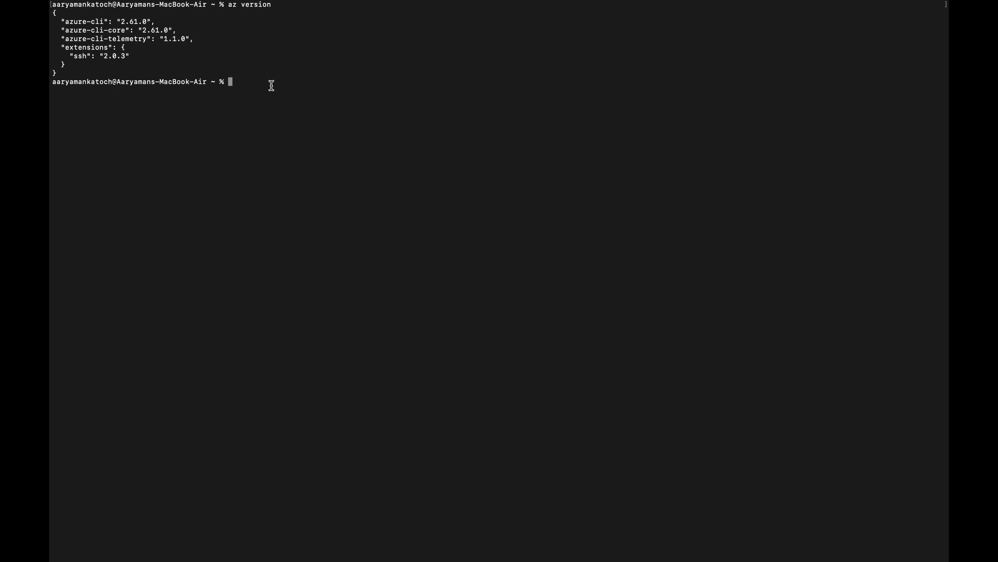
Run 'az extension add --name ssh'; the CLI reports SSH extension 2.0.3 already installed.
{"action": "type", "text": "az extension add --name ssh"}
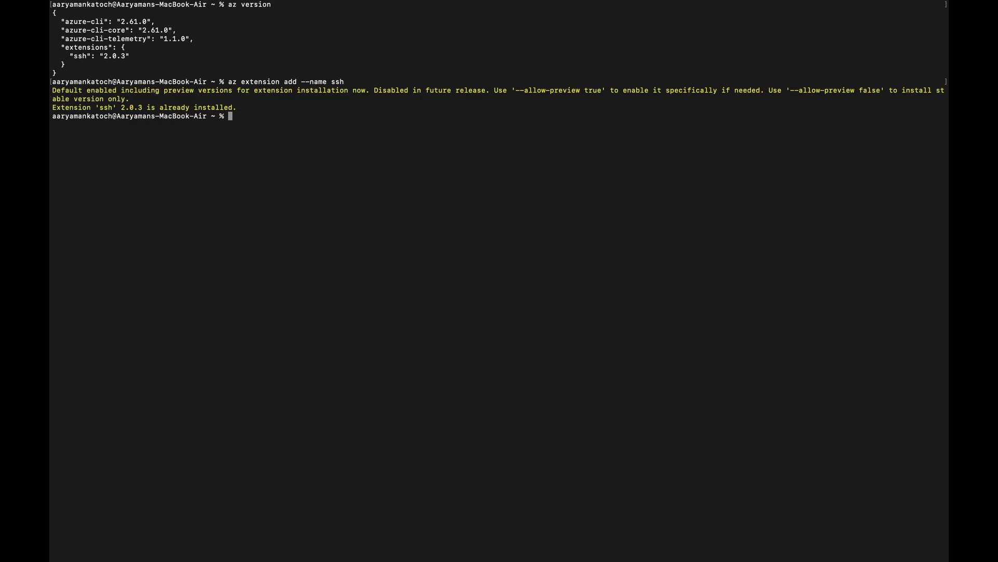
{"action": "left_click", "coordinate": [503, 39]}
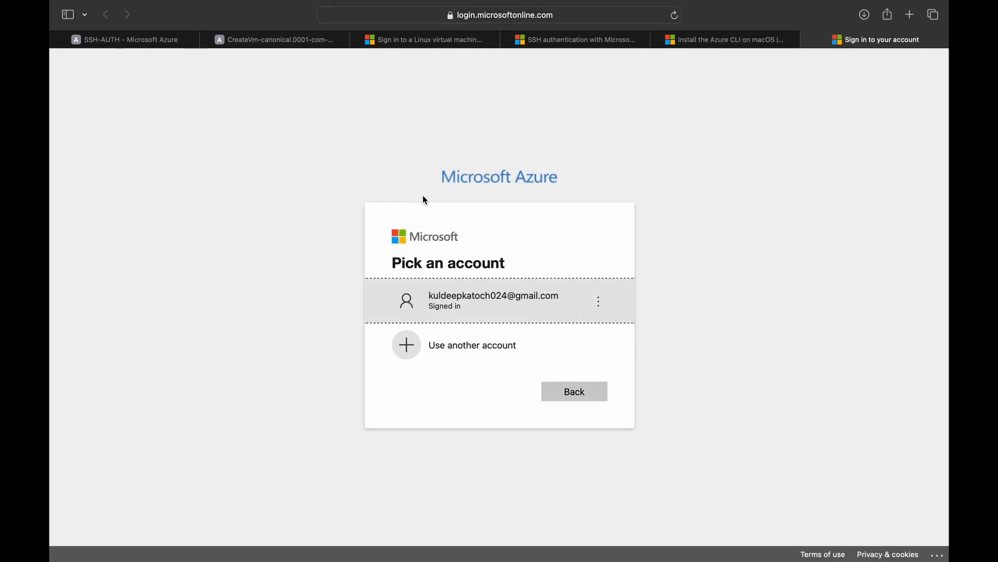
Pick the already signed-in account for the CLI, then scroll Learn to 'Install the SSH extension'.
{"action": "left_click", "coordinate": [480, 295]}
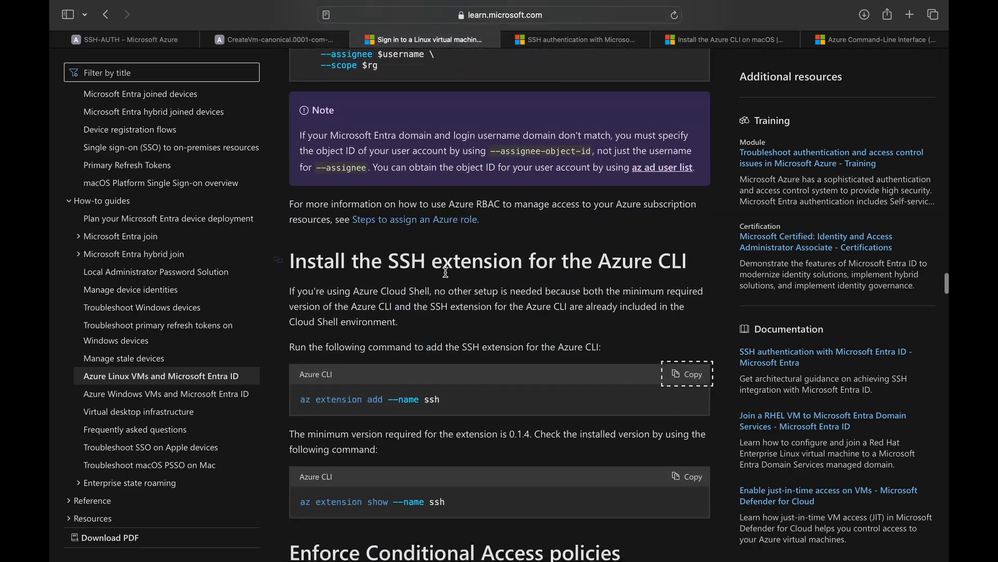
{"action": "scroll", "scroll_direction": "down", "scroll_amount": 3}
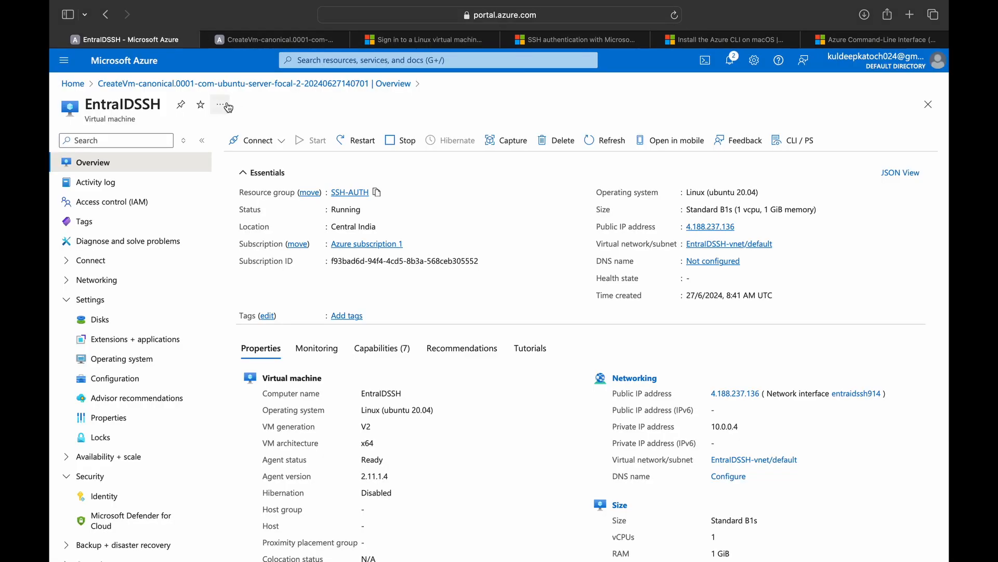
Run 'az ssh vm -n EntraIDSSH -g SSH-AUTH' to open an Entra ID SSH session on the Ubuntu VM.
{"action": "left_click", "coordinate": [220, 104]}
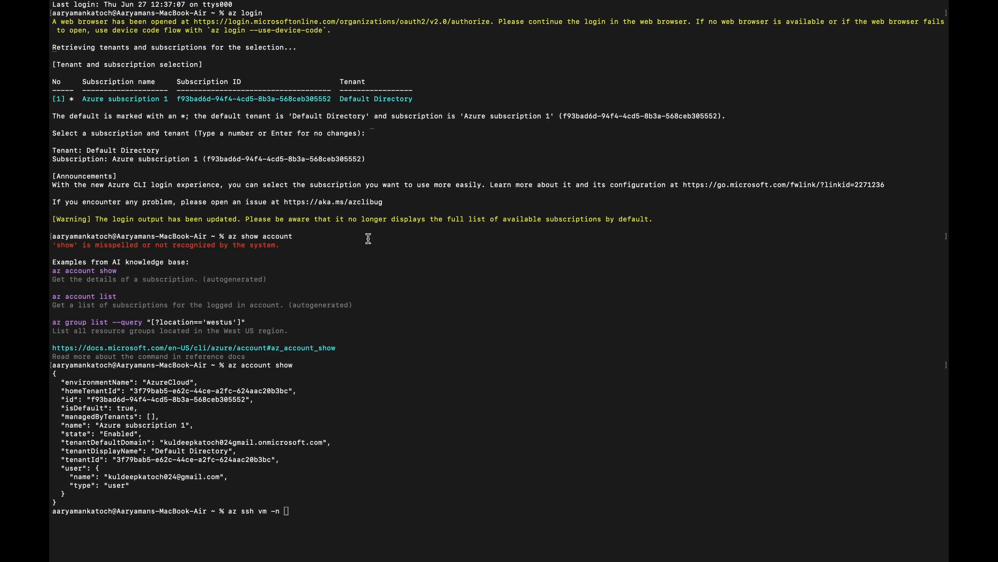
{"action": "type", "text": "EntraIDSSH -g"}
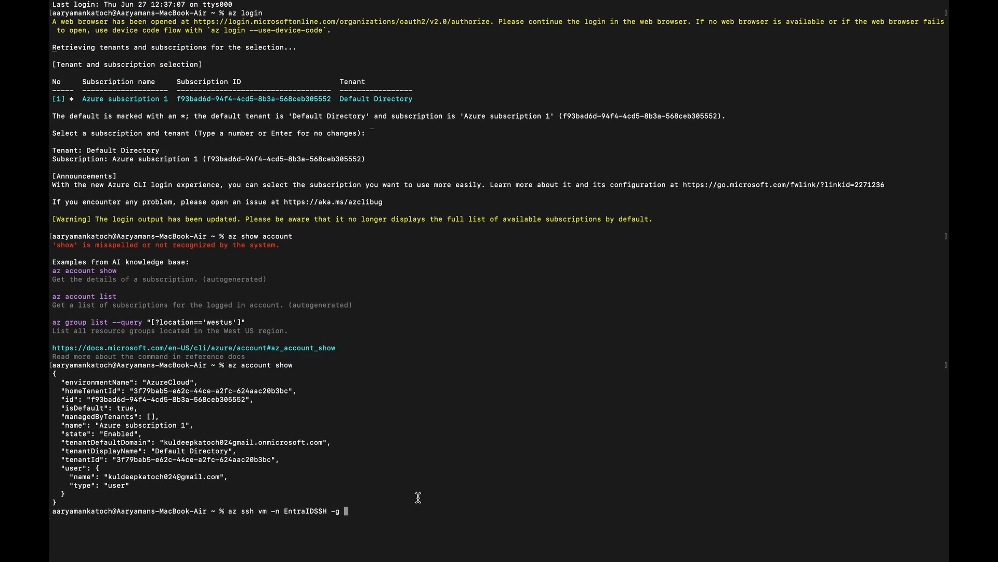
{"action": "type", "text": "SSH-AUTH"}
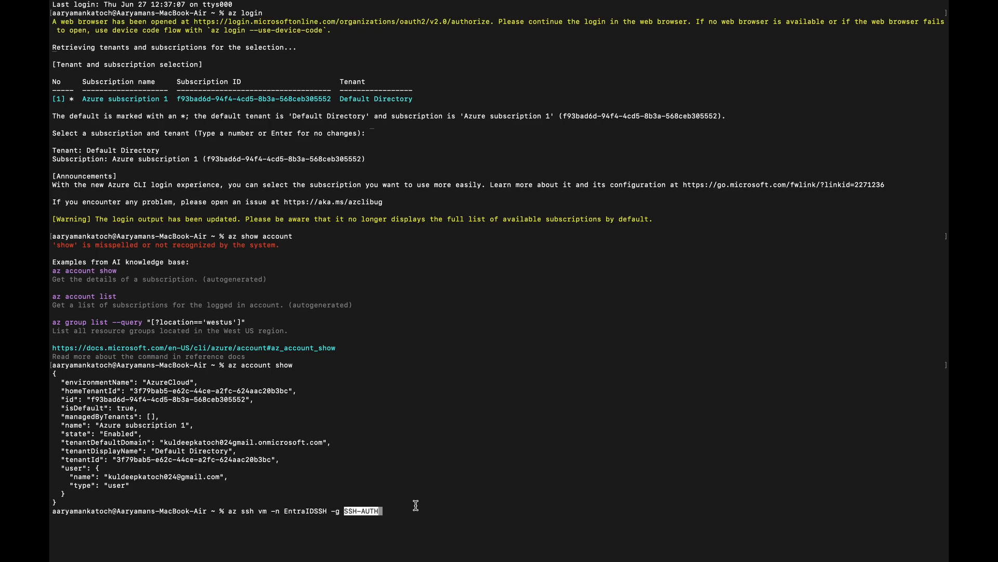
{"action": "key", "text": "Enter"}
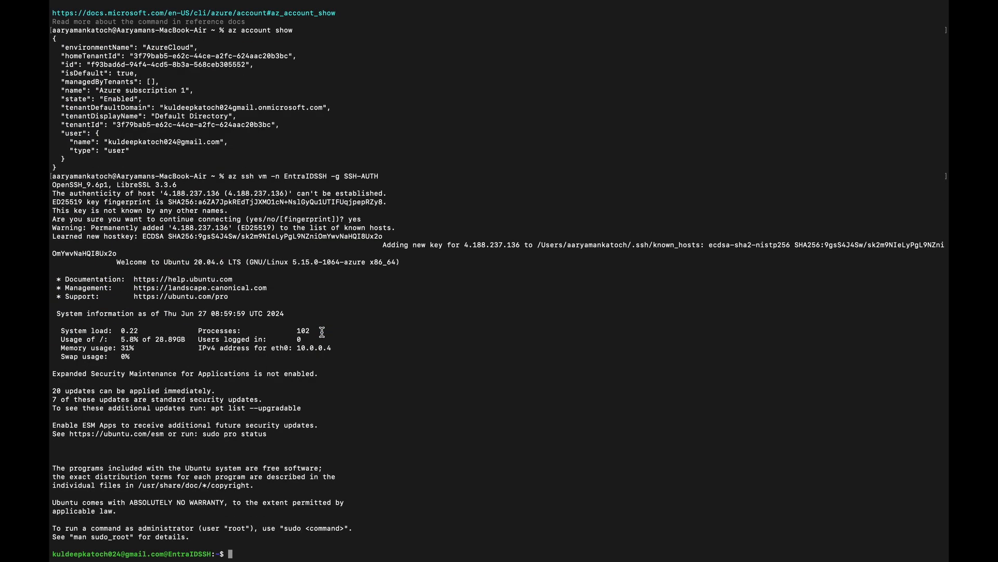
{"action": "mouse_move", "coordinate": [321, 364]}
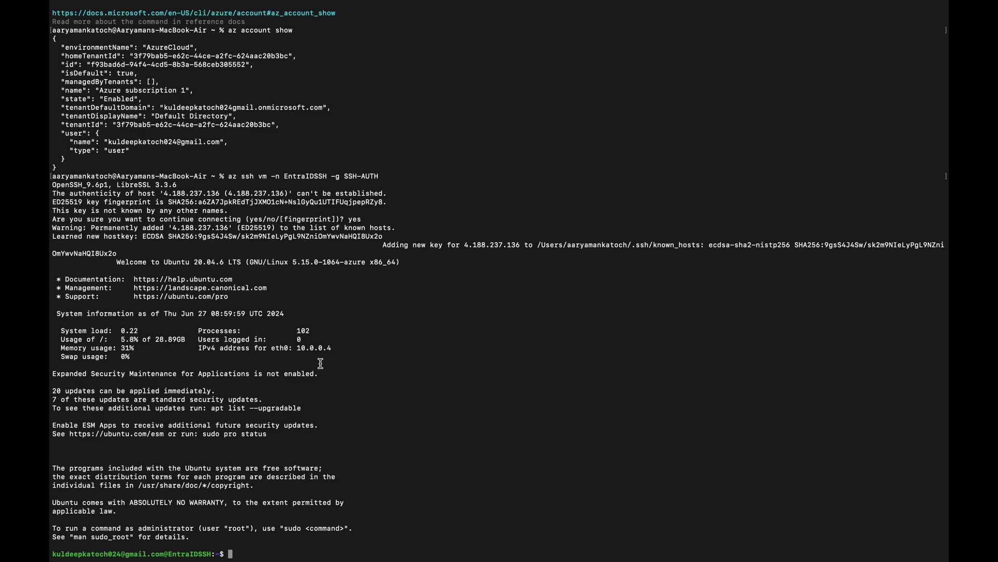
{"action": "mouse_move", "coordinate": [255, 495]}
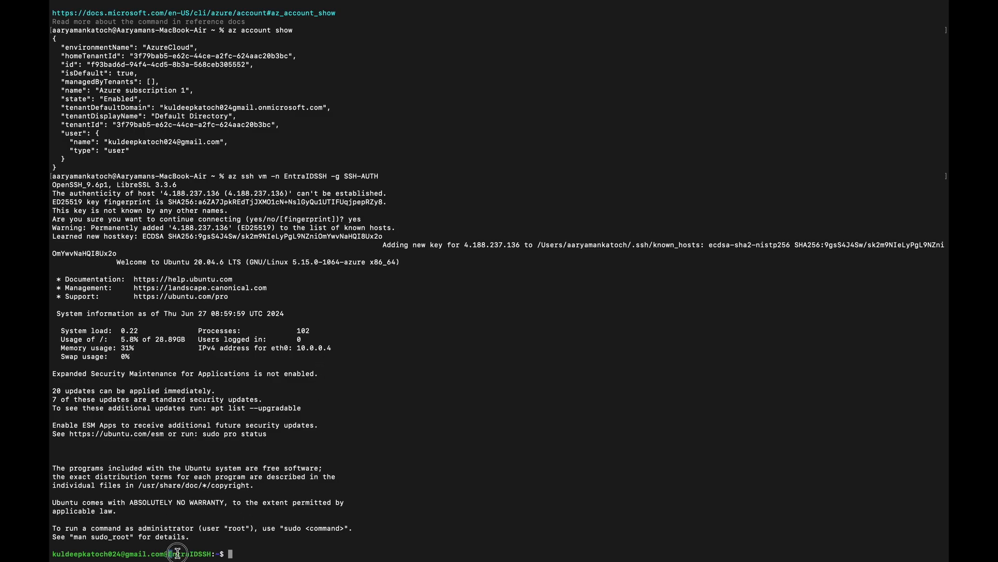
Become root with 'sudo su -' on EntraIDSSH and confirm with 'whoami'.
{"action": "double_click", "coordinate": [186, 554]}
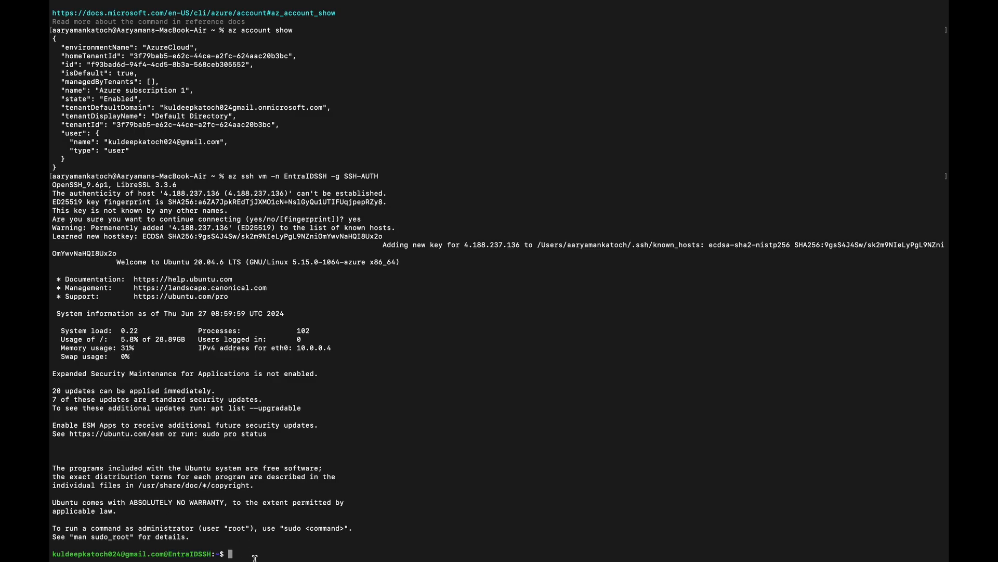
{"action": "type", "text": "sudo s"}
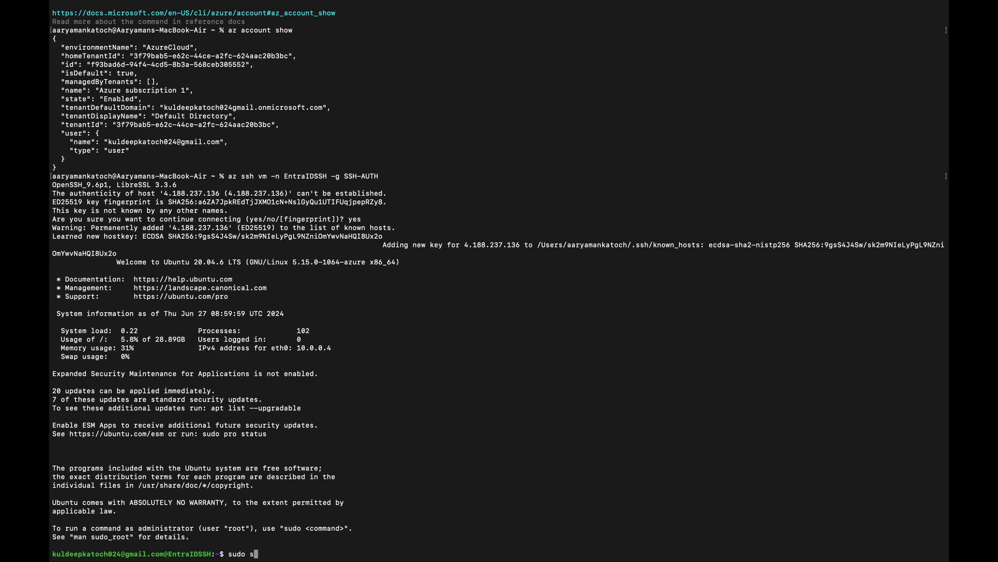
{"action": "key", "text": "Enter"}
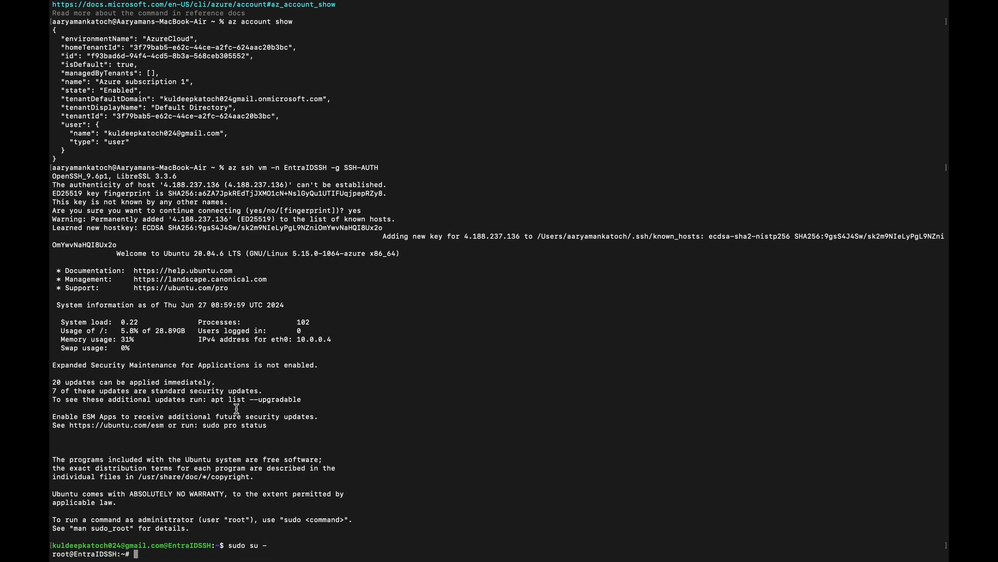
{"action": "type", "text": "whoami"}
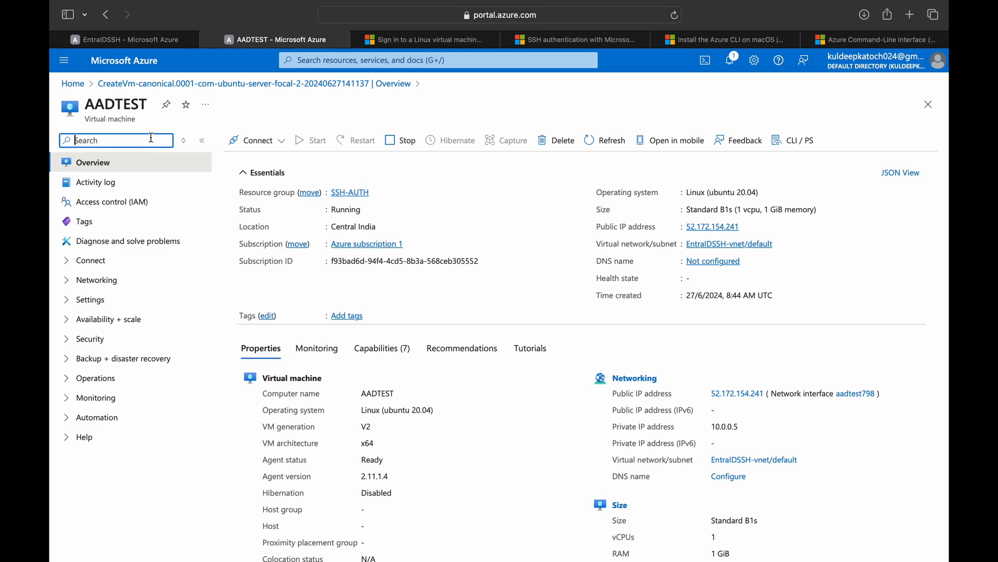
Search 'exten' in the AADTEST VM menu and show its Extensions + applications.
{"action": "type", "text": "exten"}
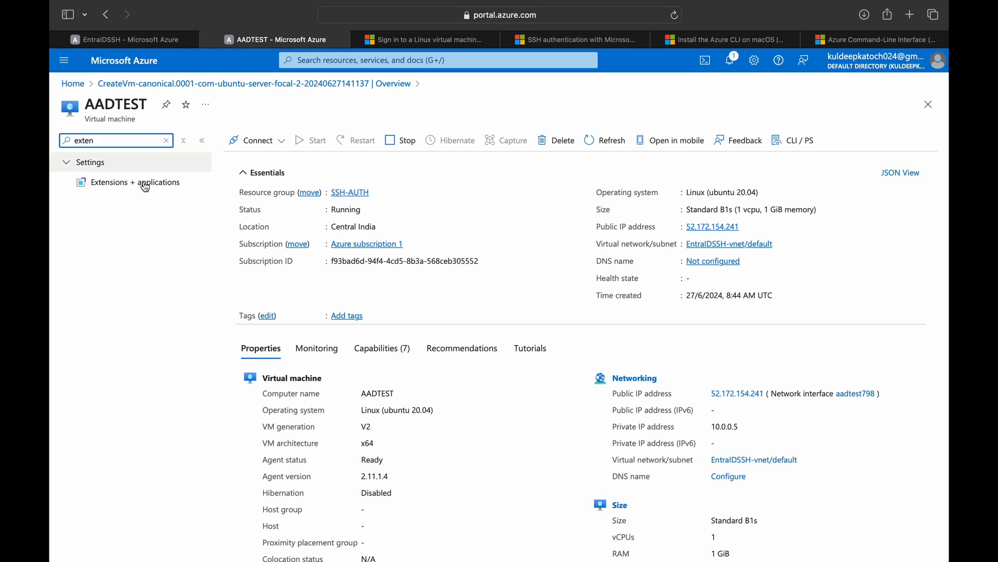
{"action": "left_click", "coordinate": [137, 182]}
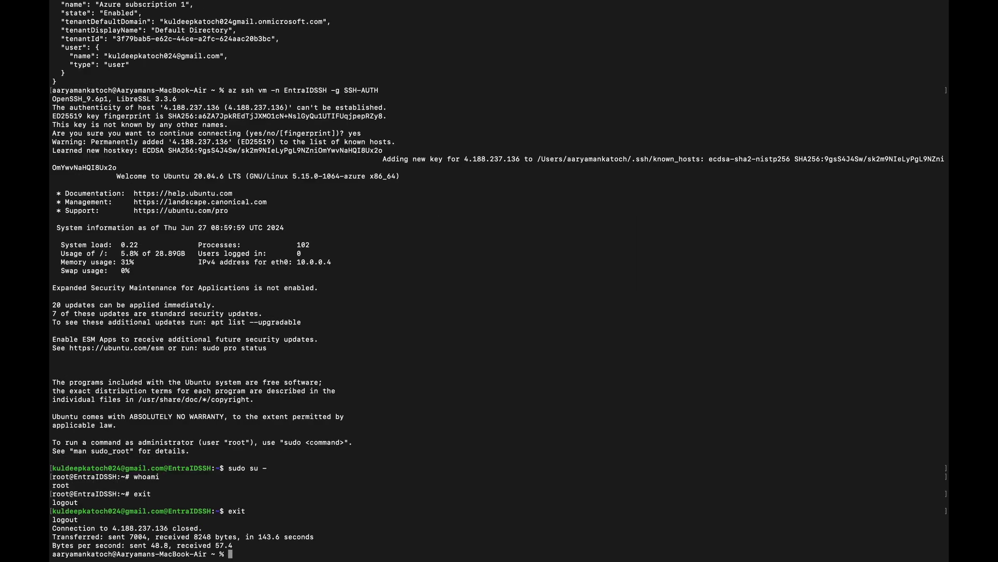
Run 'az ssh vm -n AADTEST -g SSH-AUTH' and answer 'yes' to the host-key prompt.
{"action": "type", "text": "az show account"}
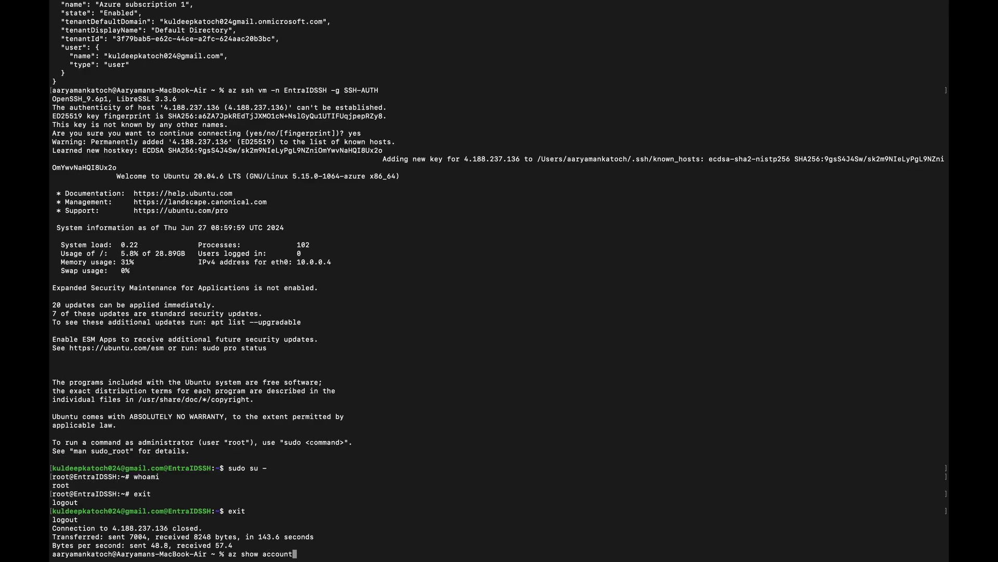
{"action": "type", "text": "az ssh vm -n EntraIDSSH -g SSH-AUTH"}
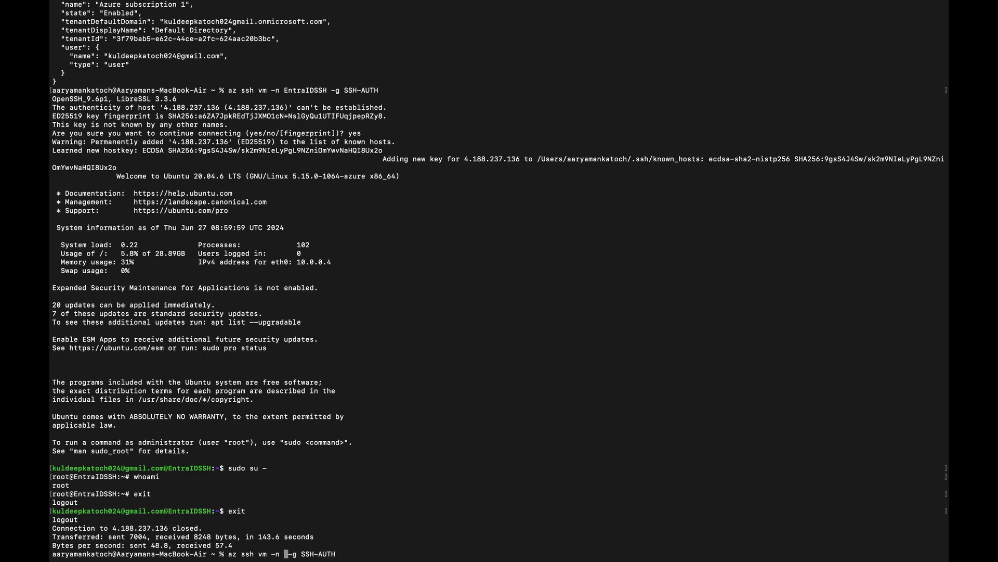
{"action": "type", "text": "AADTEST"}
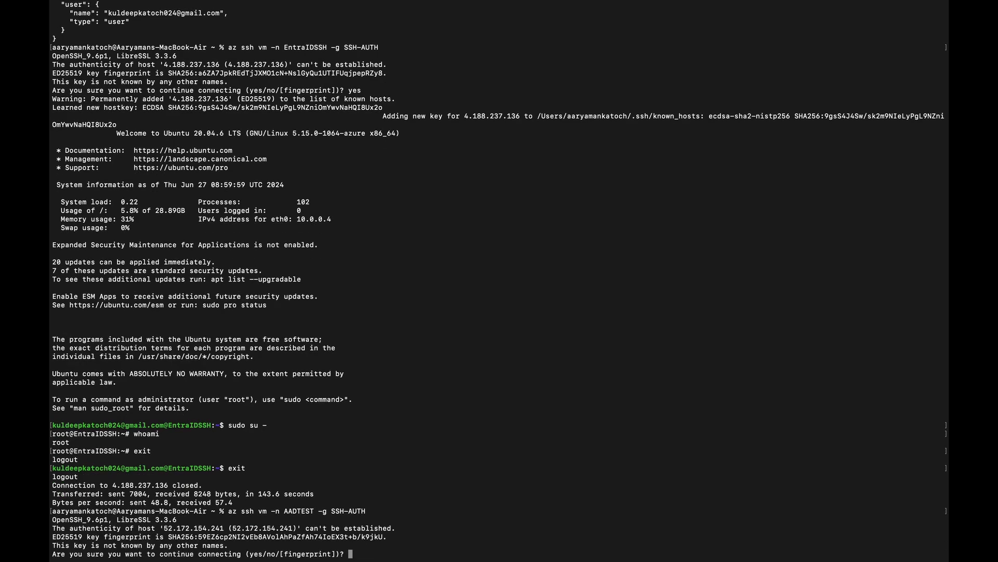
{"action": "type", "text": "yes"}
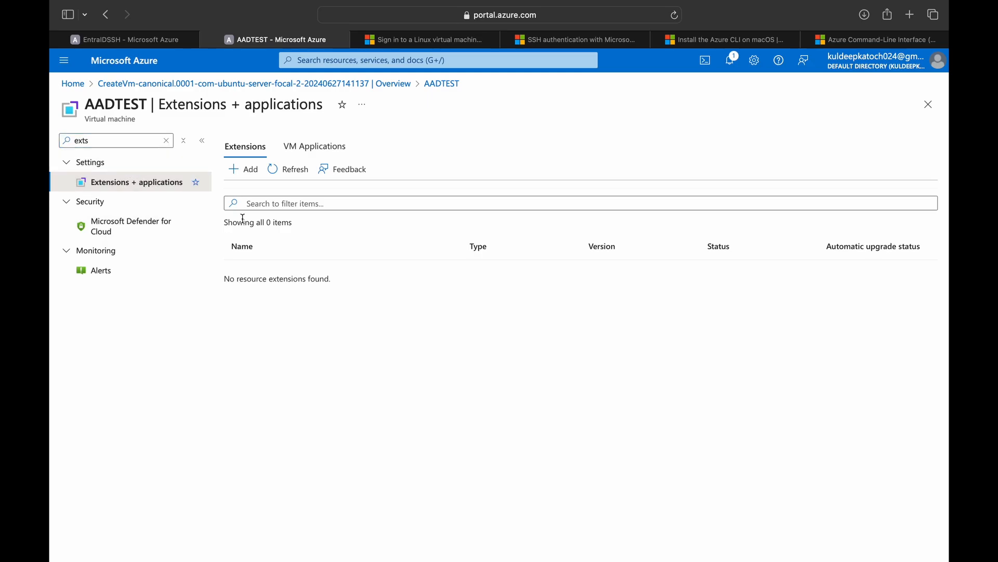
Add the Azure AD based SSH Login extension to AADTEST and create the deployment.
{"action": "left_click", "coordinate": [243, 169]}
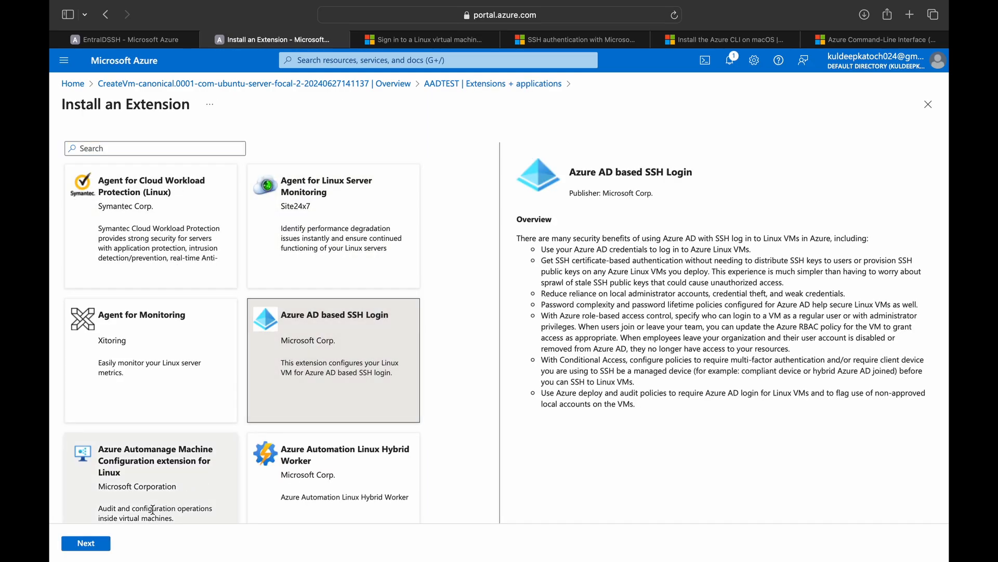
{"action": "left_click", "coordinate": [85, 543]}
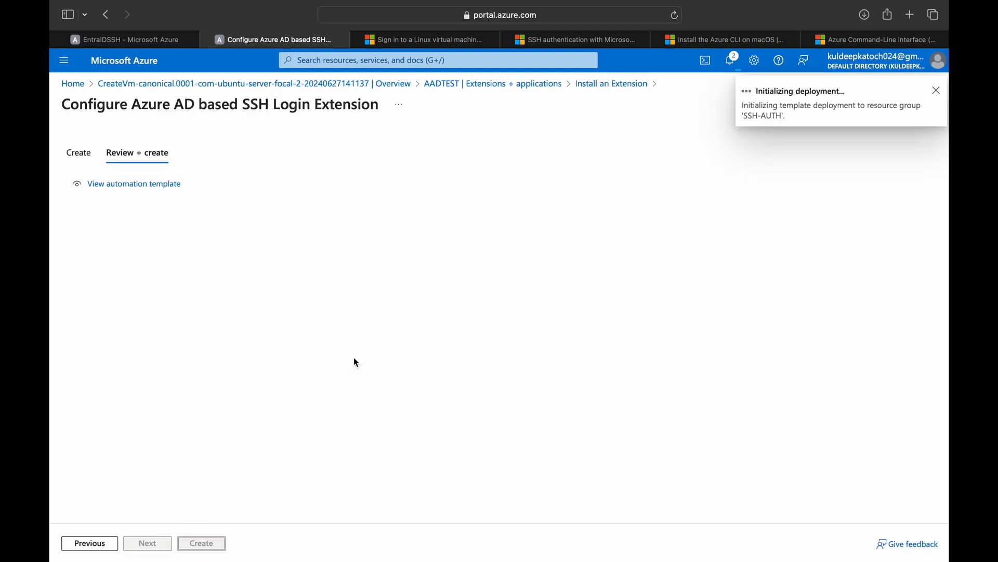
{"action": "left_click", "coordinate": [201, 543]}
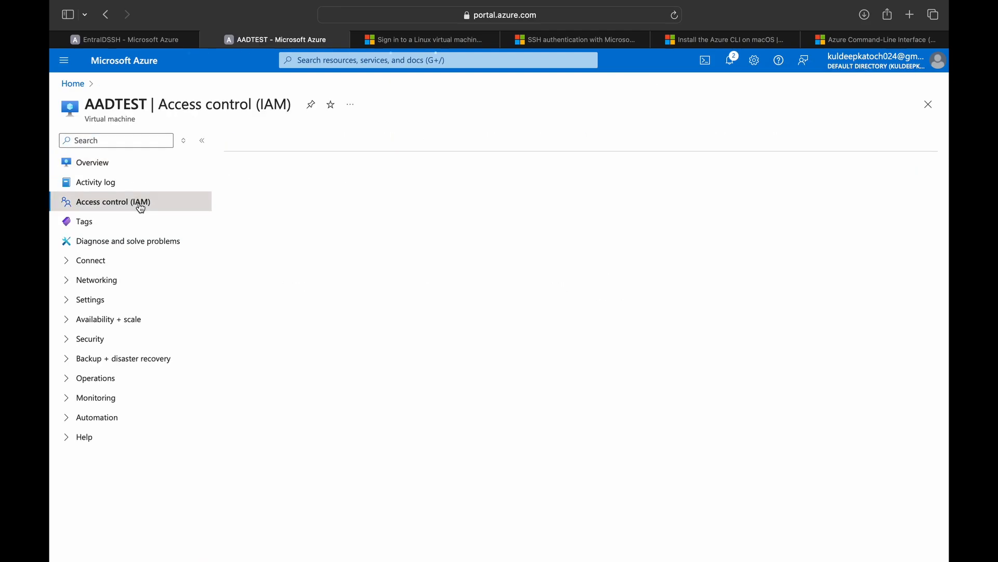
Review AADTEST's role assignments in Access control (IAM), then locate its Identity page via 'iden'.
{"action": "left_click", "coordinate": [113, 201]}
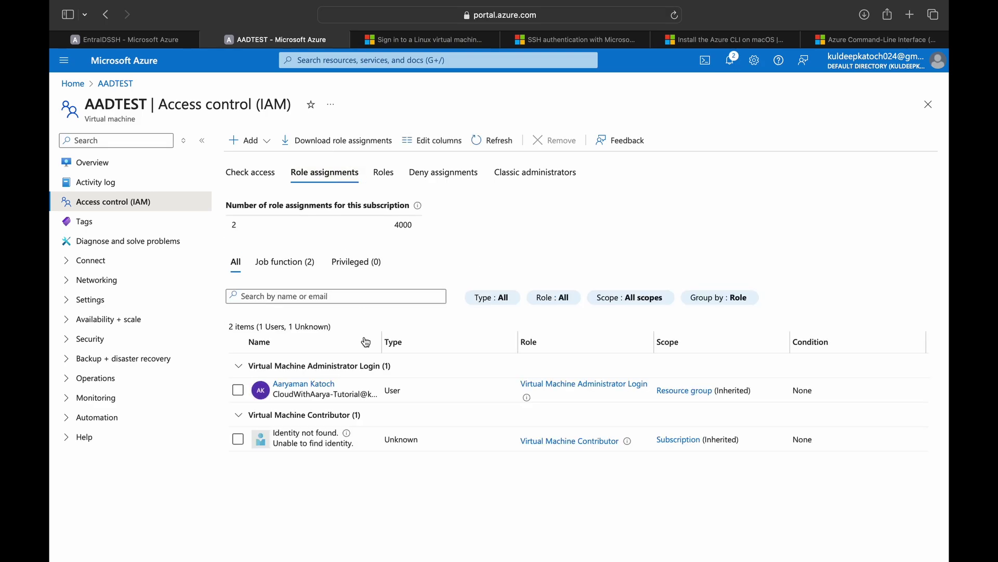
{"action": "type", "text": "iden"}
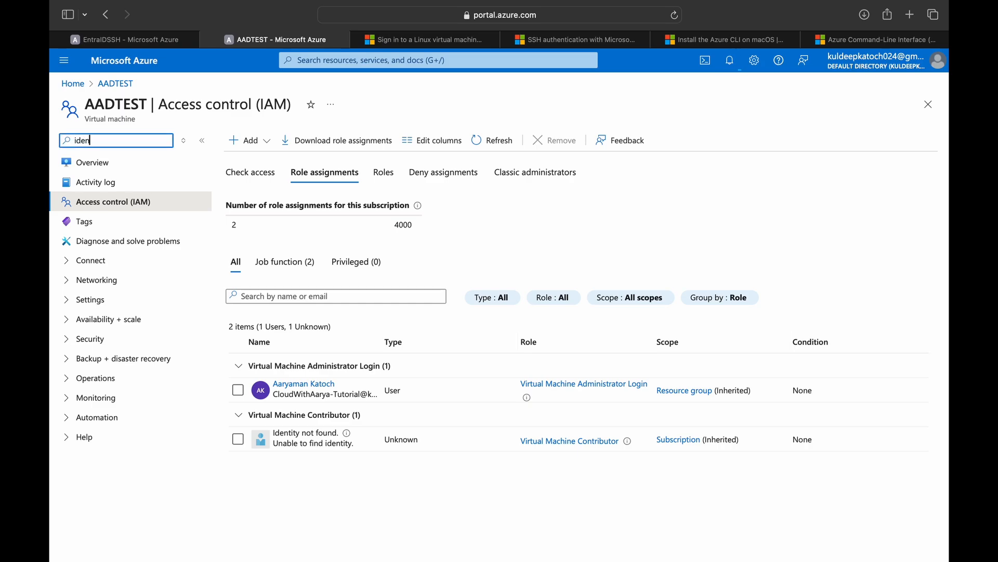
{"action": "left_click", "coordinate": [104, 202]}
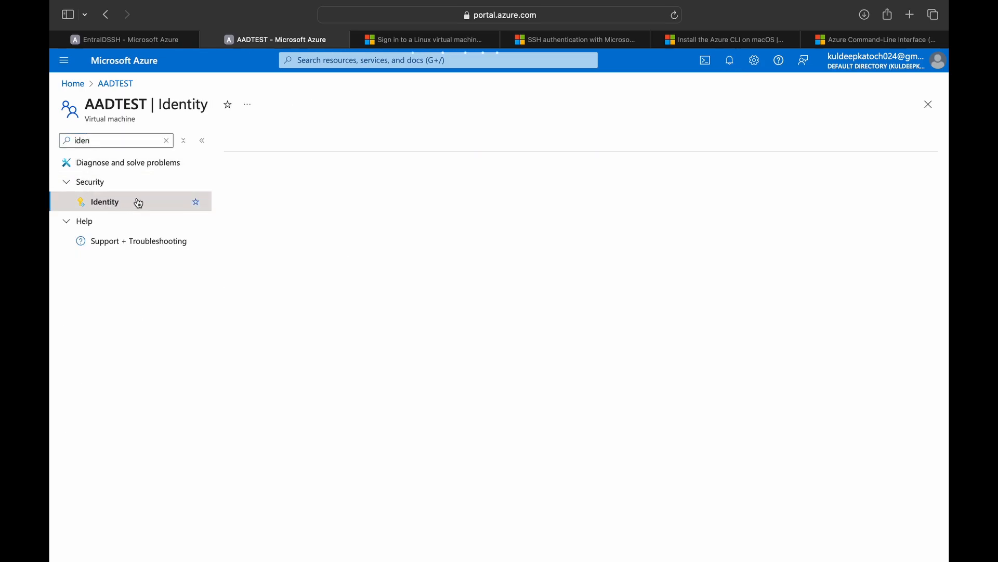
Set AADTEST's system-assigned managed identity to On, confirm, and watch deployment progress in Notifications.
{"action": "left_click", "coordinate": [104, 202]}
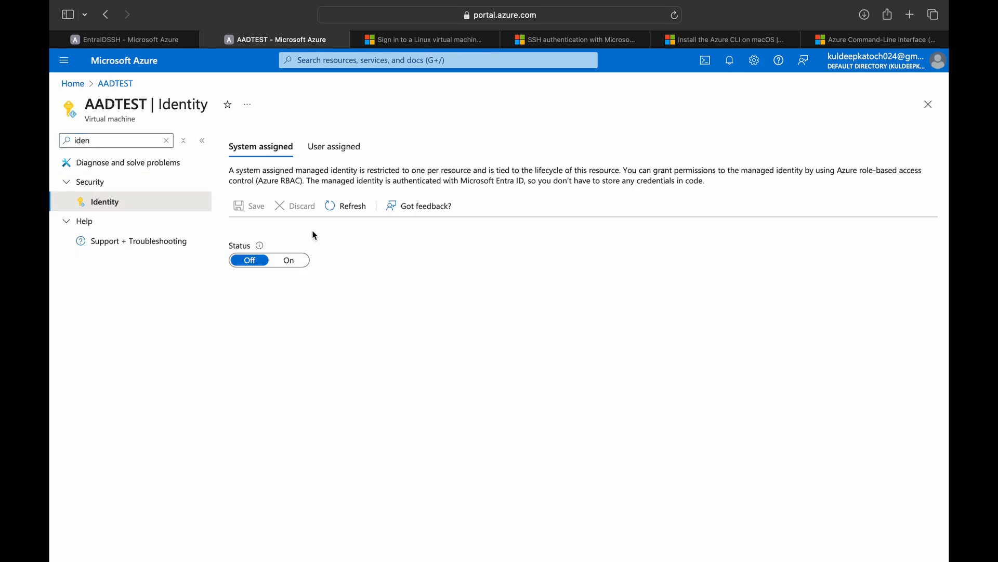
{"action": "left_click", "coordinate": [289, 260]}
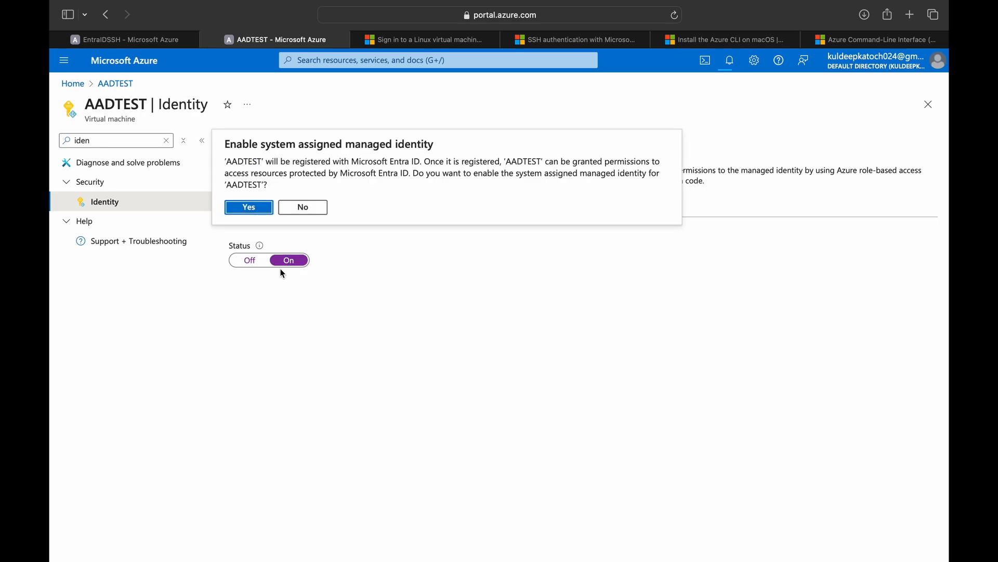
{"action": "left_click", "coordinate": [249, 207]}
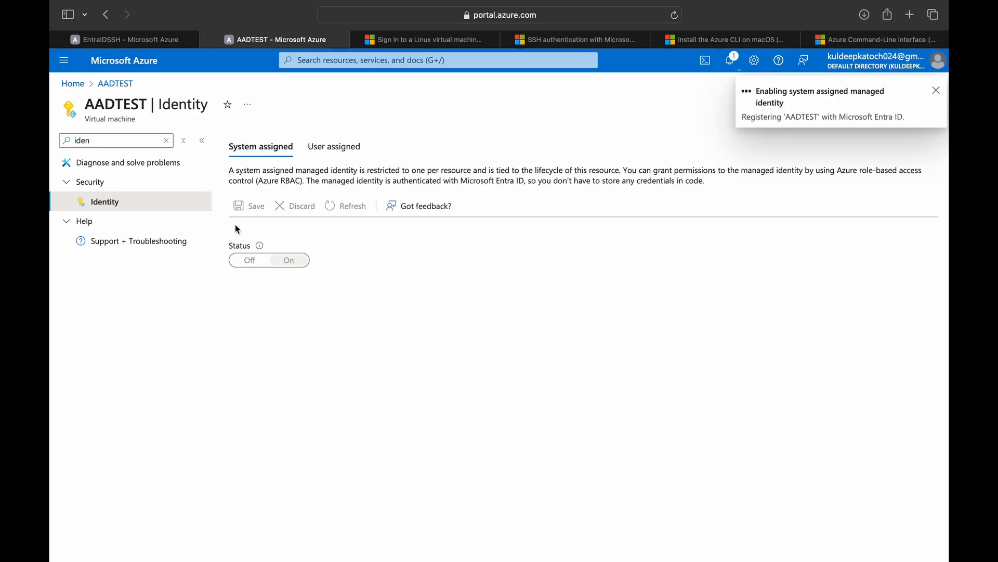
{"action": "left_click", "coordinate": [729, 60]}
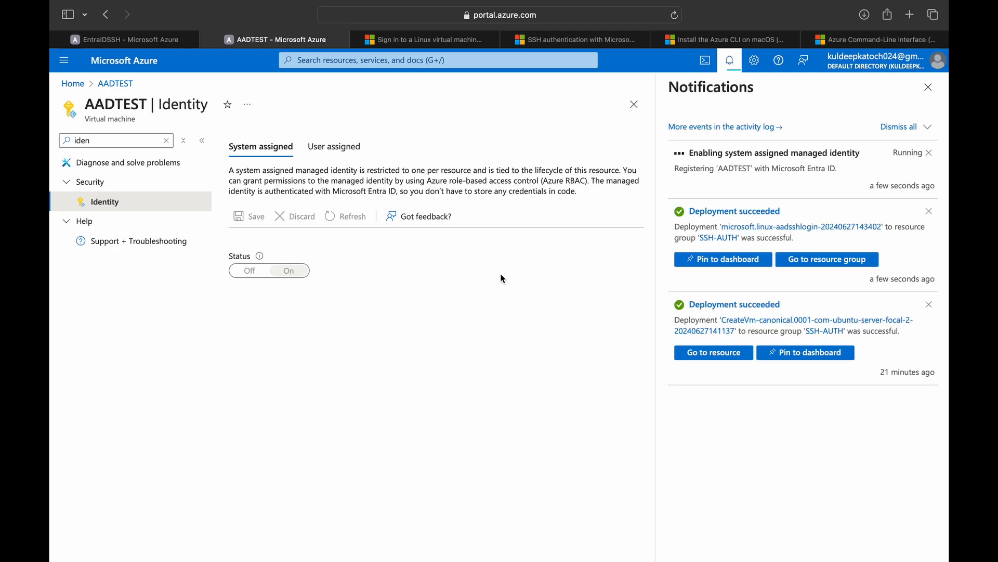
{"action": "left_click", "coordinate": [289, 270]}
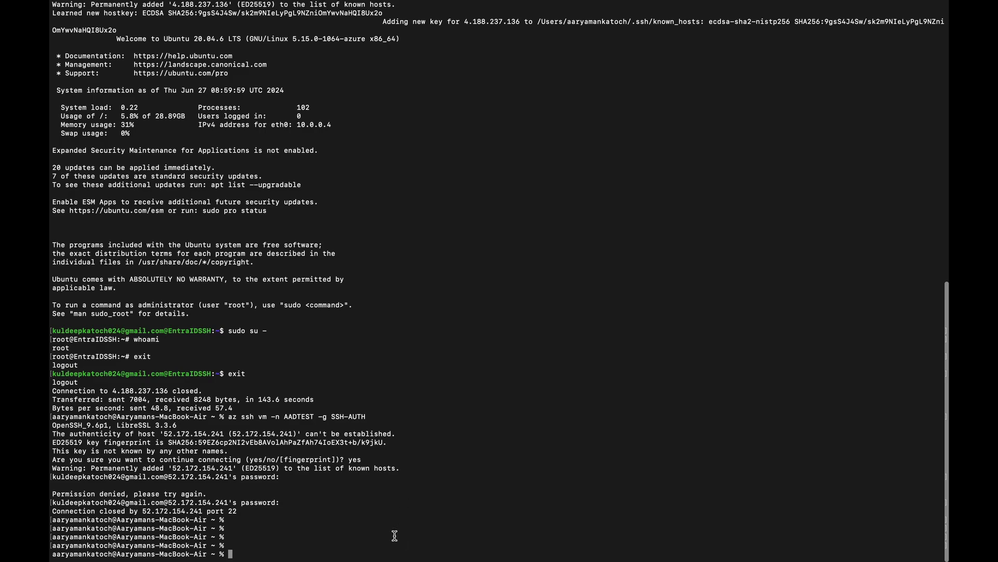
Connect with 'az ssh vm -n AADTEST -g SSH-AUTH' and become root with 'sudo su -'.
{"action": "type", "text": "az"}
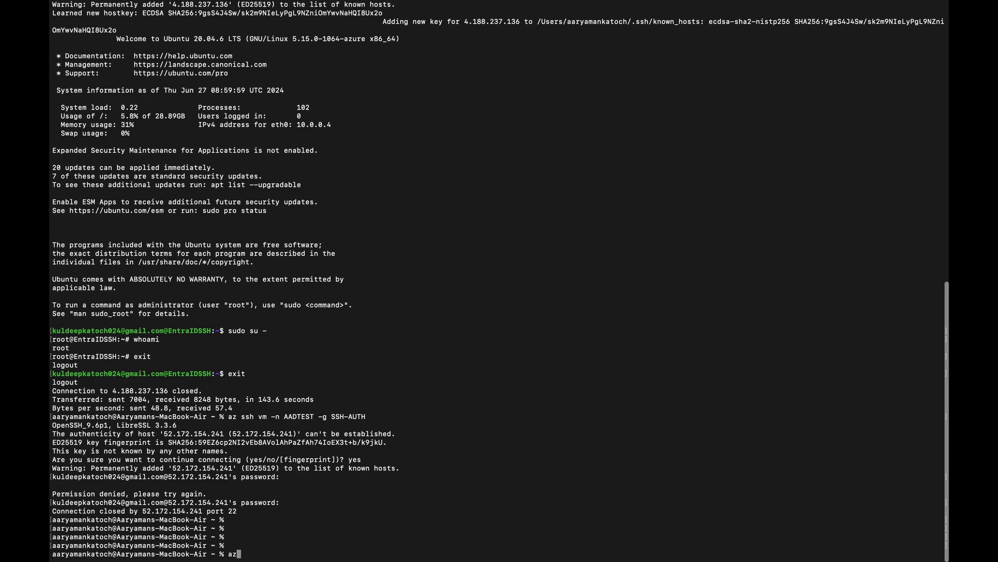
{"action": "type", "text": "ssh vm"}
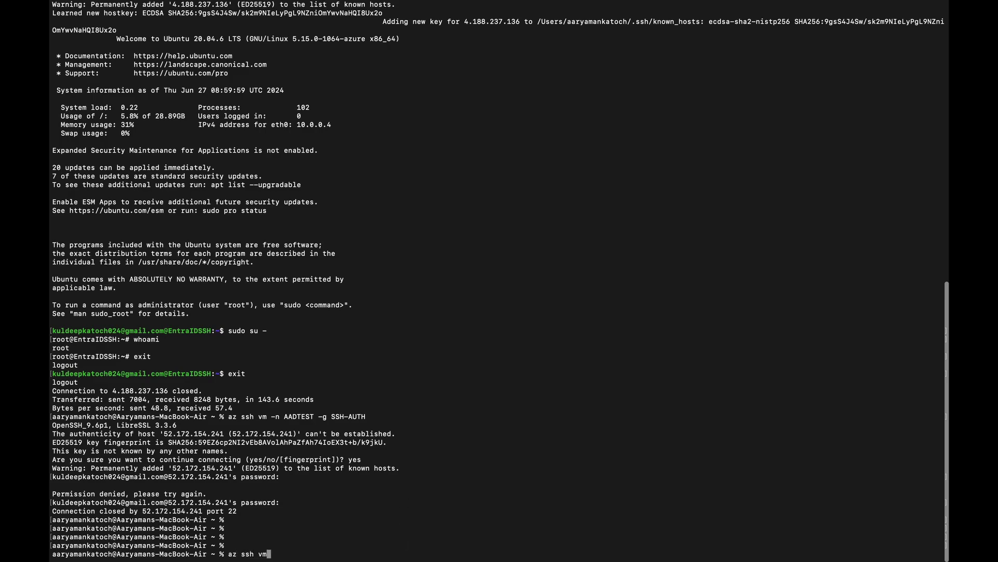
{"action": "type", "text": "-n AADTEST -g SSH-AUTH"}
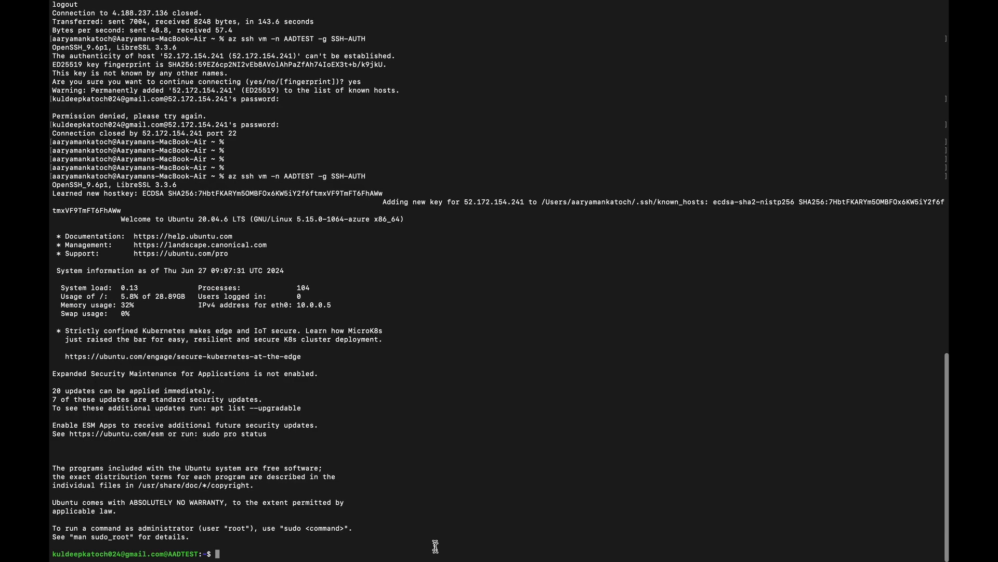
{"action": "mouse_move", "coordinate": [192, 557]}
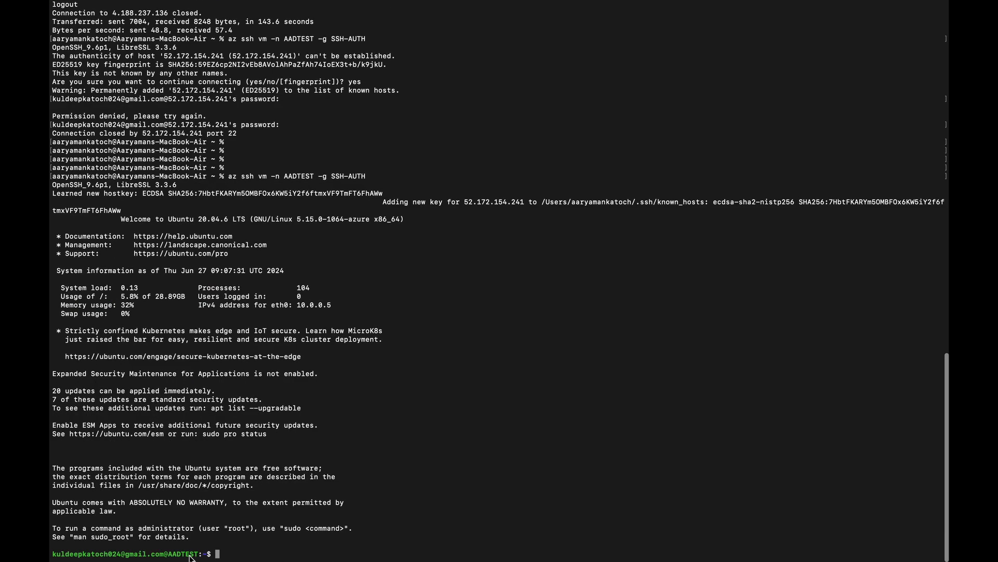
{"action": "type", "text": "sudo su"}
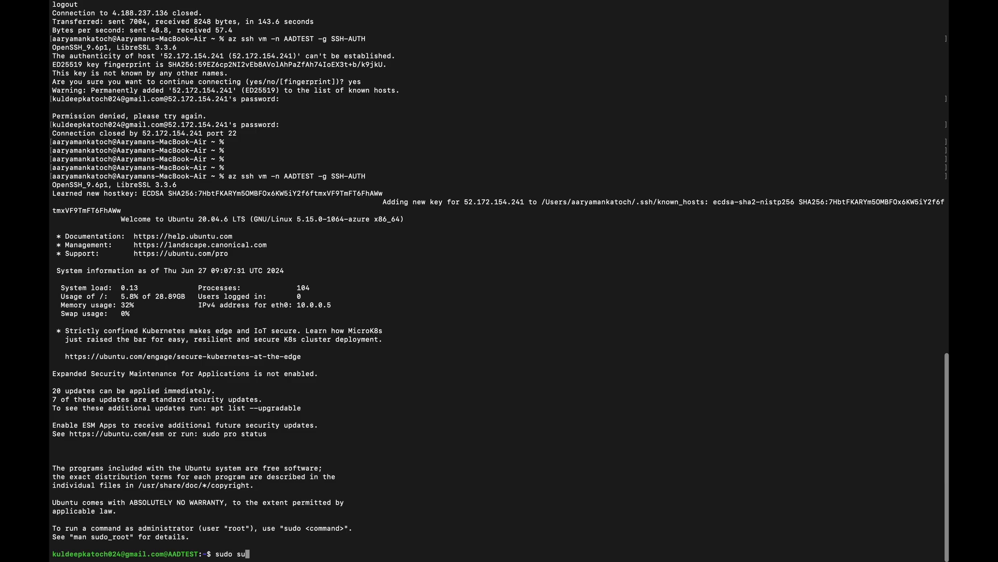
{"action": "key", "text": "Return"}
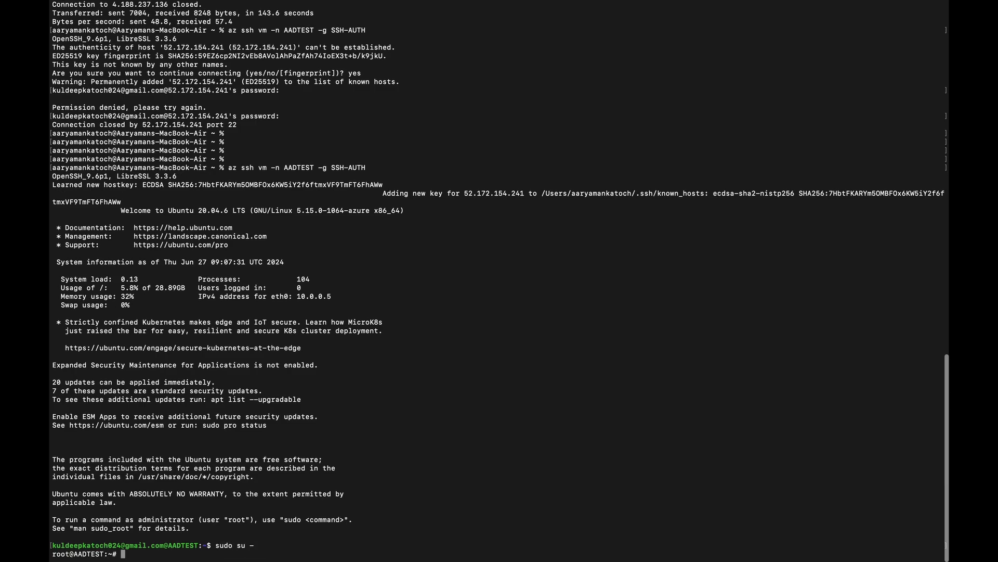
{"action": "mouse_move", "coordinate": [332, 543]}
{"action": "type", "text": "az"}
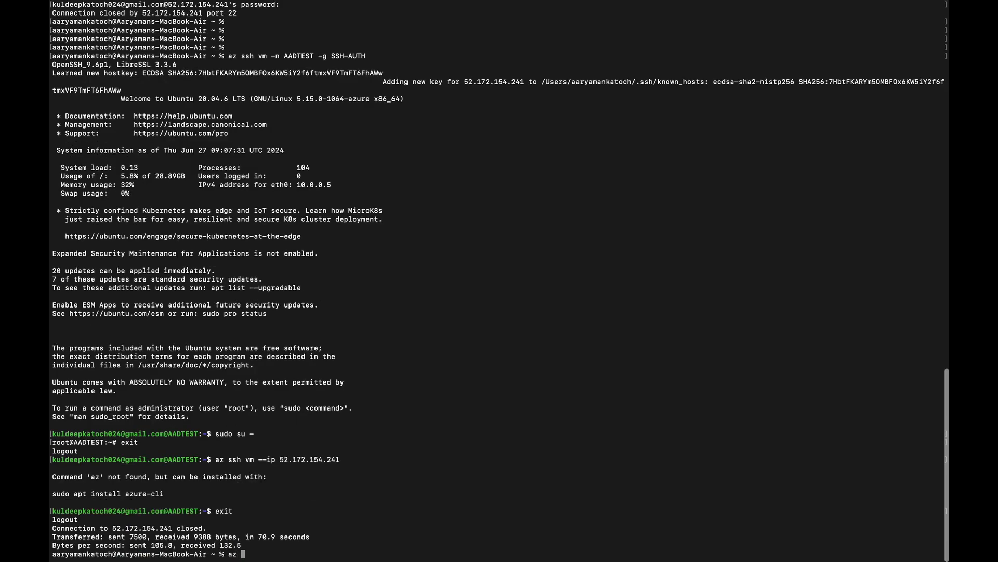
Connect to AADTEST by IP with 'az ssh vm --ip 52.172.154.241', then begin exiting the session.
{"action": "type", "text": "ssh vm --ip 52.172.154.241"}
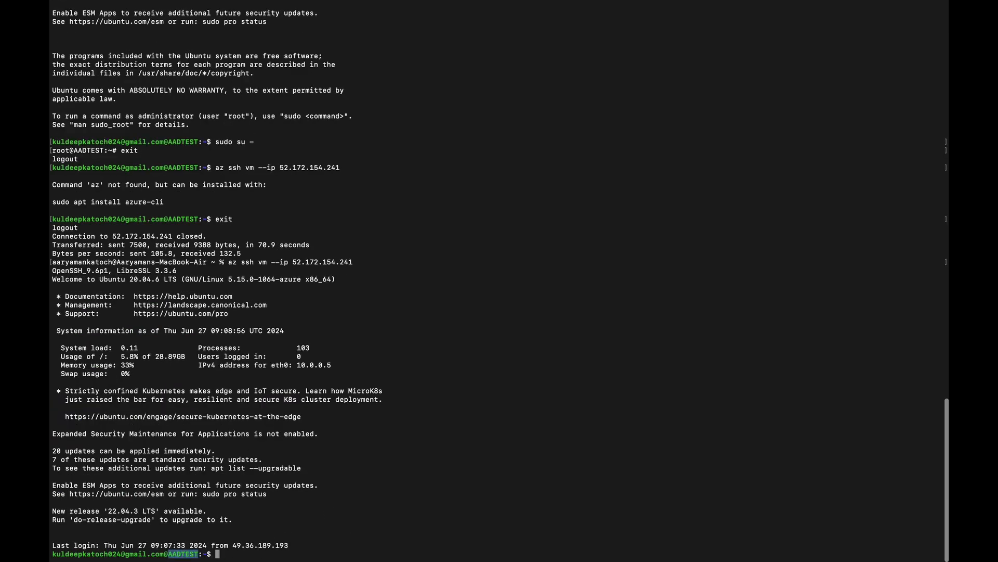
{"action": "type", "text": "ex"}
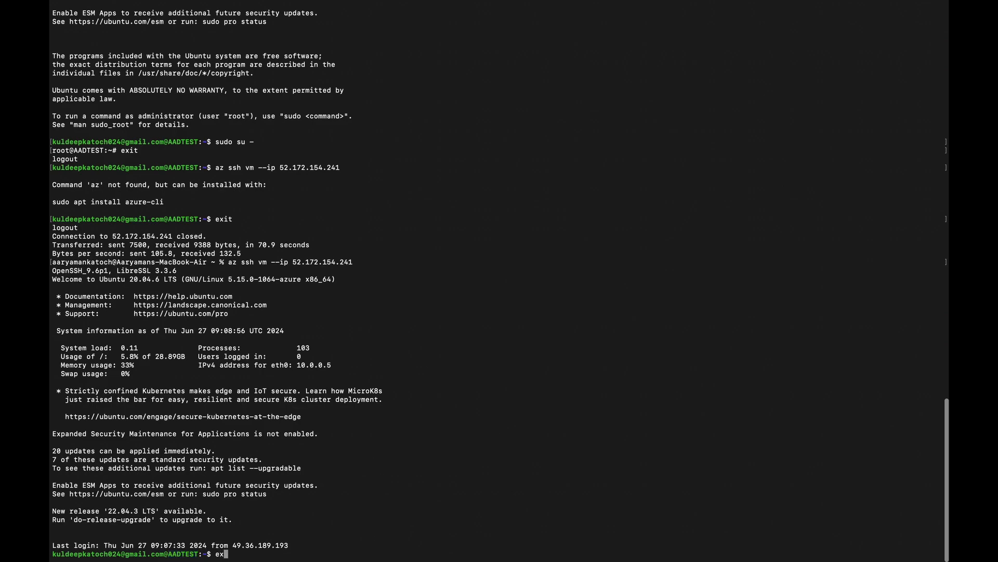